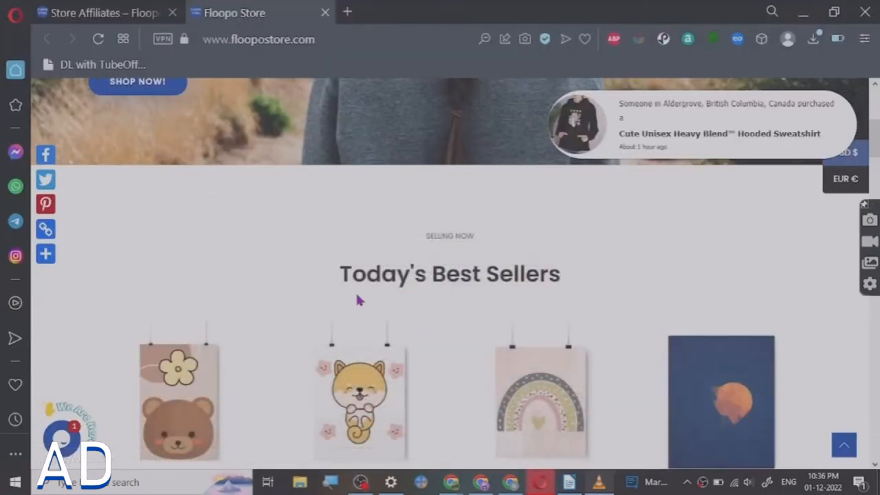
mouse_move(227, 138)
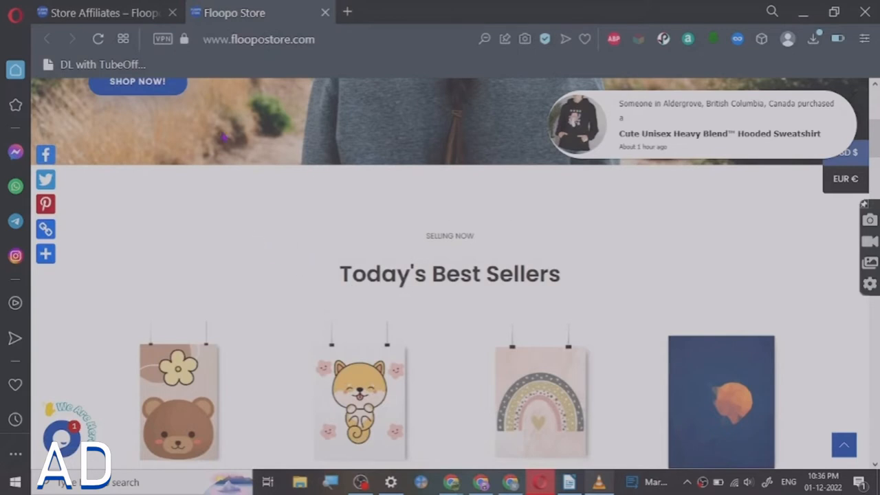
Visit the affiliate dashboard, then return to the store home page.
scroll("up", 3)
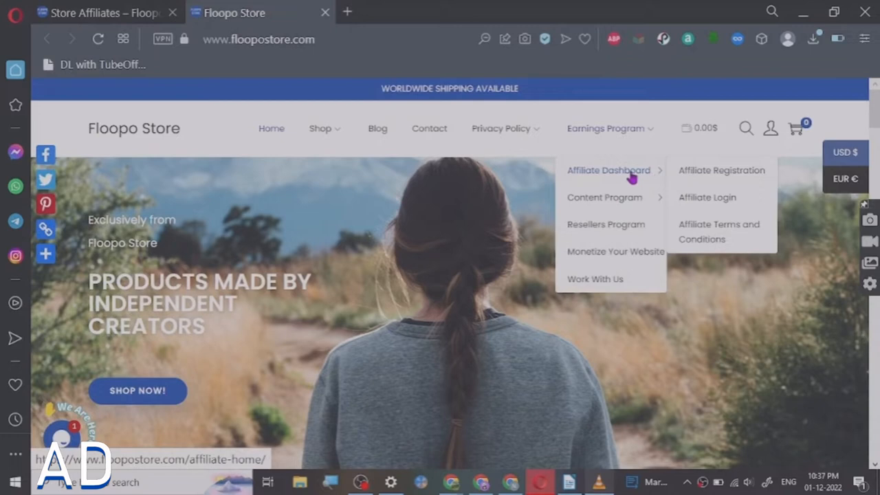
left_click(608, 170)
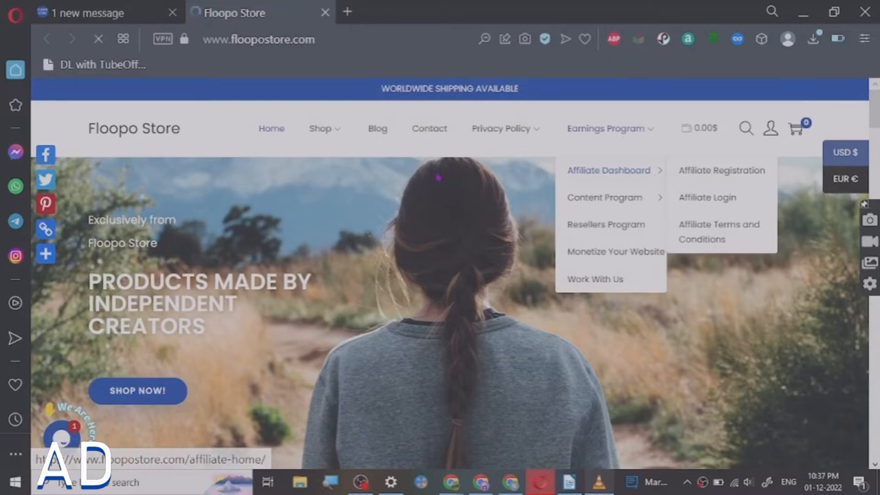
left_click(607, 170)
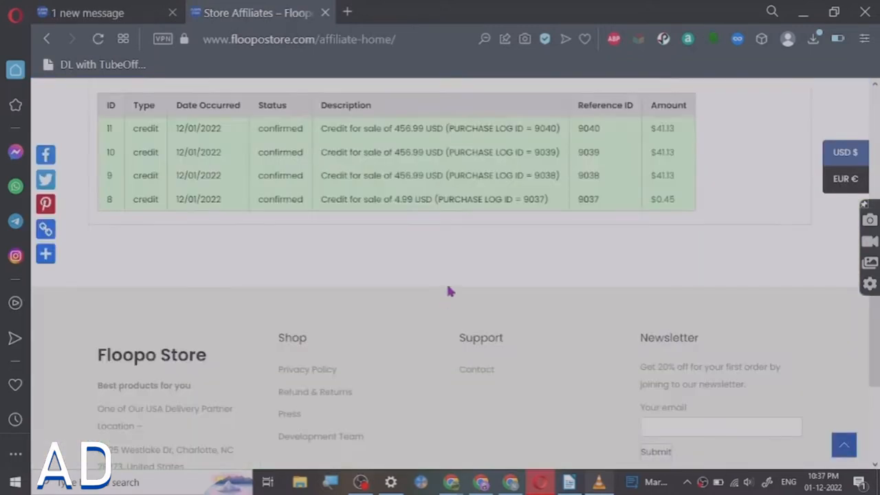
scroll("up", 3)
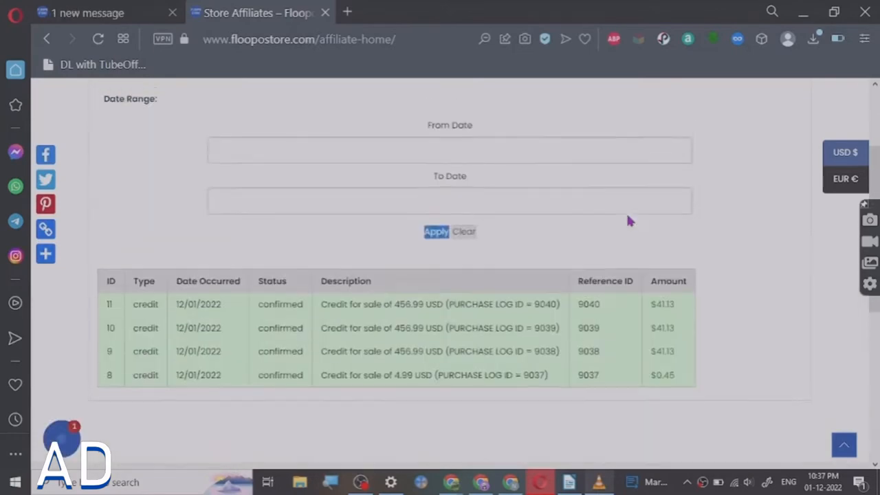
left_click(103, 12)
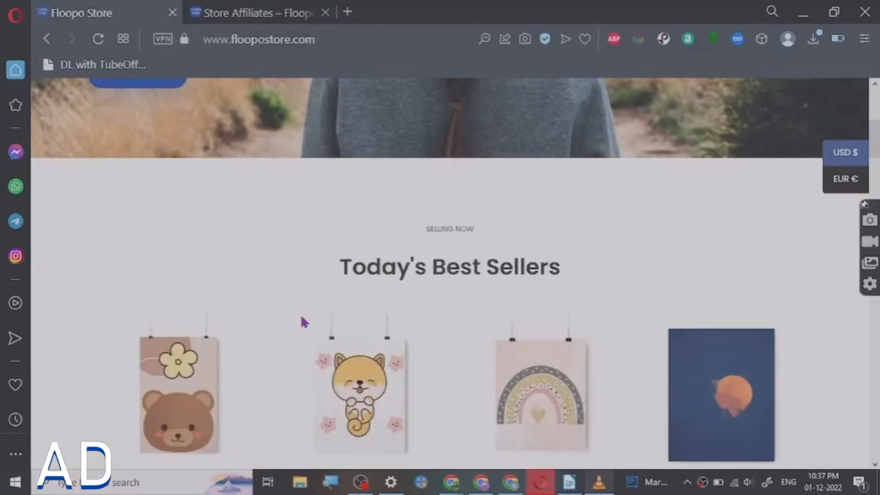
Show the desktop and bring the AnswerThePublic keyword search page back.
scroll("up", 3)
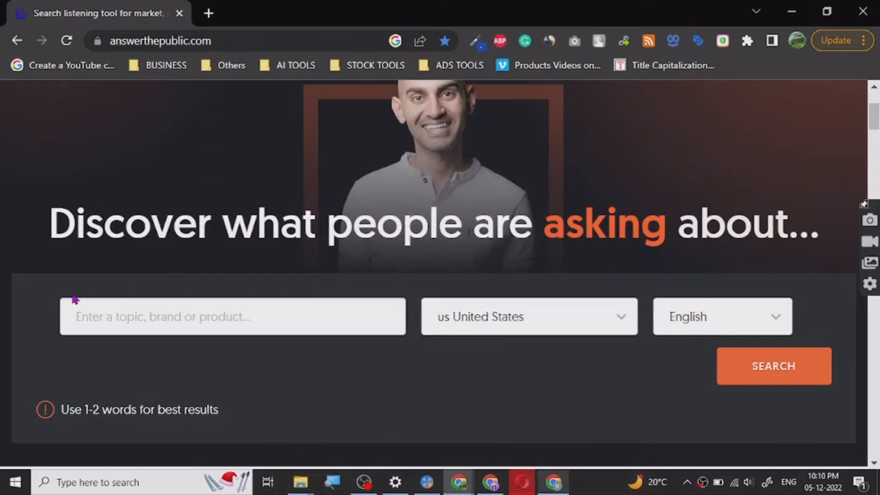
scroll("up", 3)
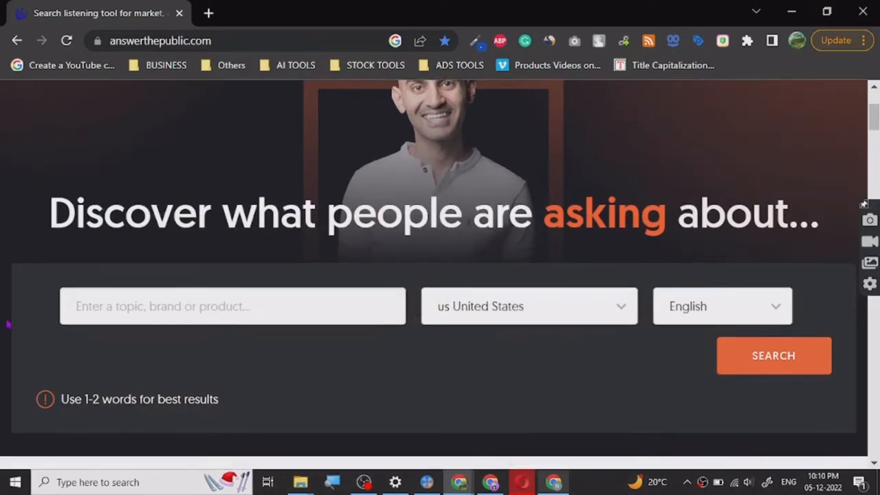
scroll("up", 3)
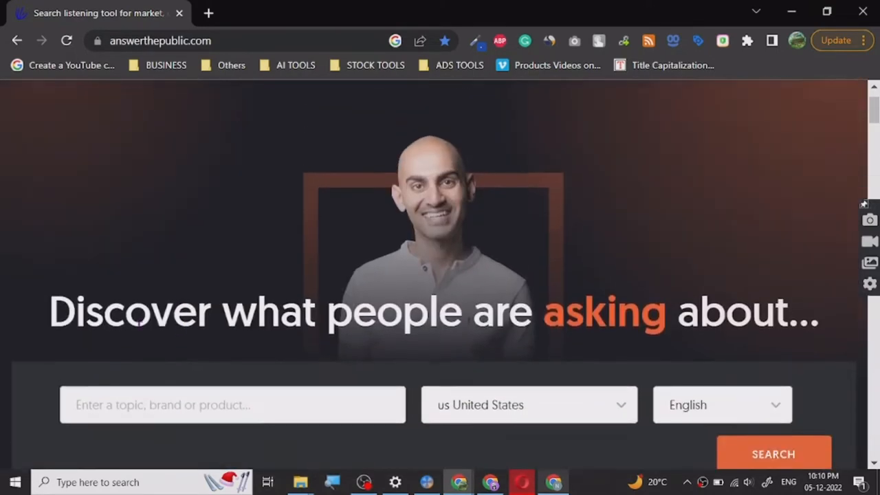
scroll("up", 3)
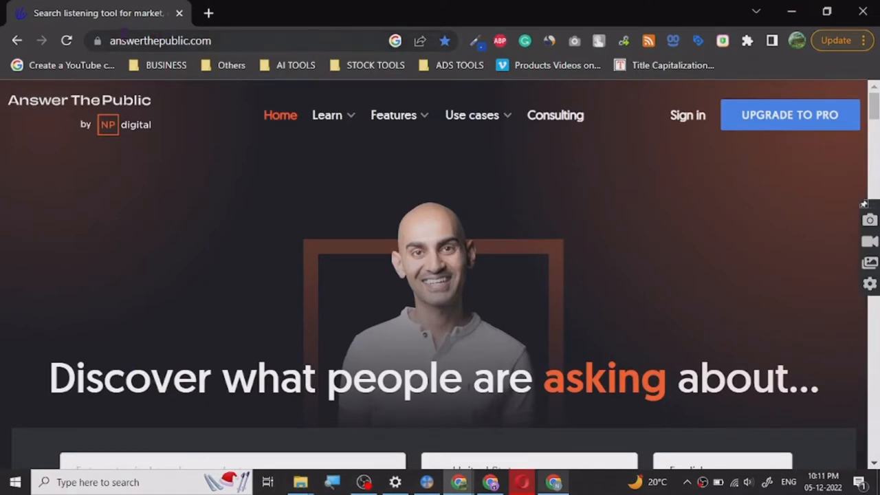
mouse_move(75, 163)
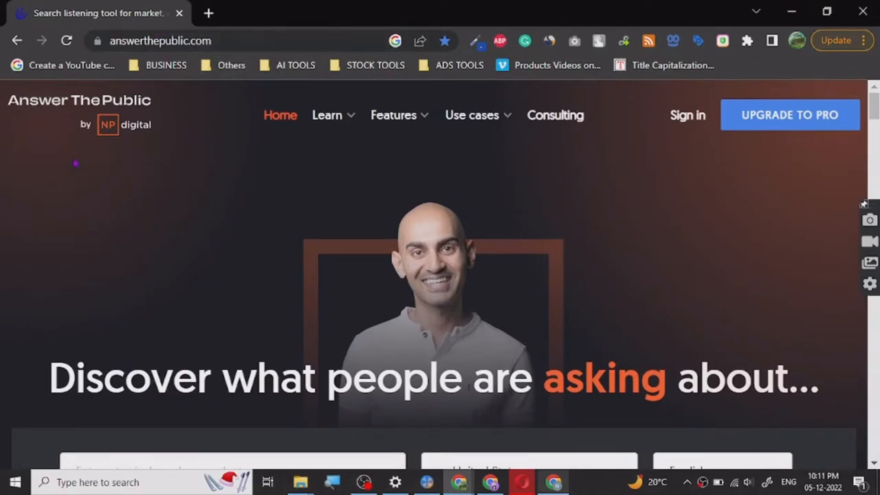
scroll("down", 3)
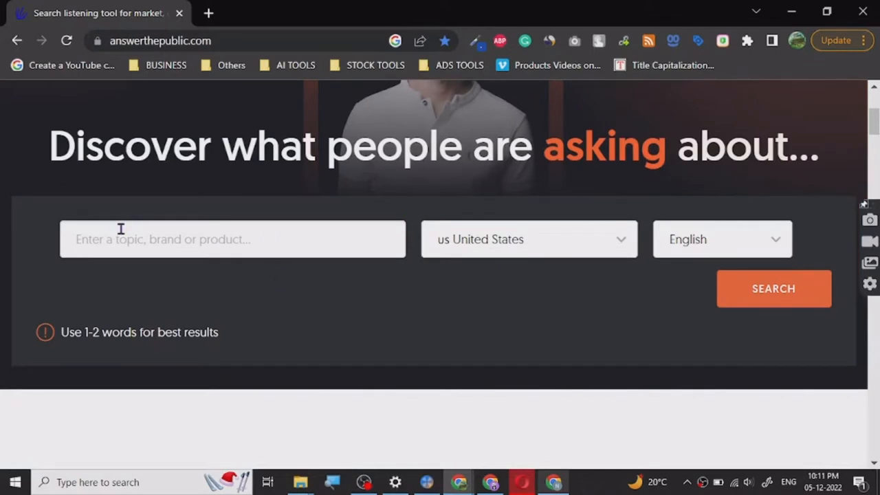
mouse_move(460, 390)
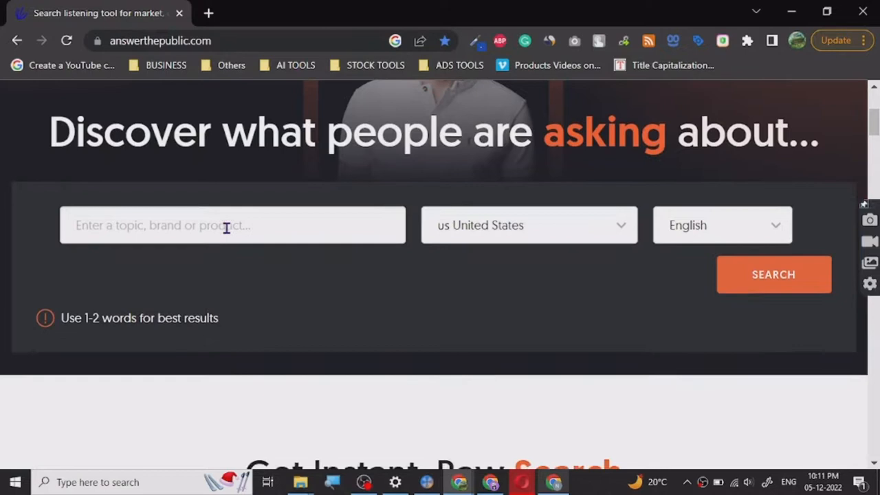
scroll("up", 3)
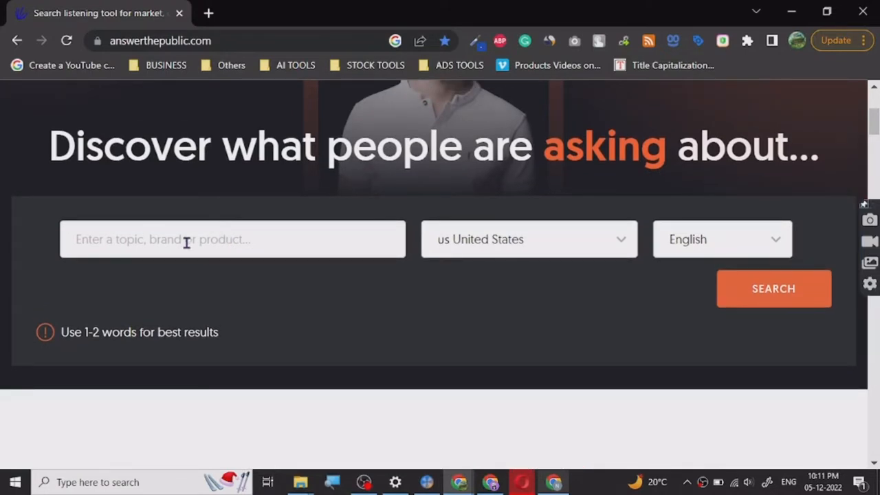
left_click(233, 240)
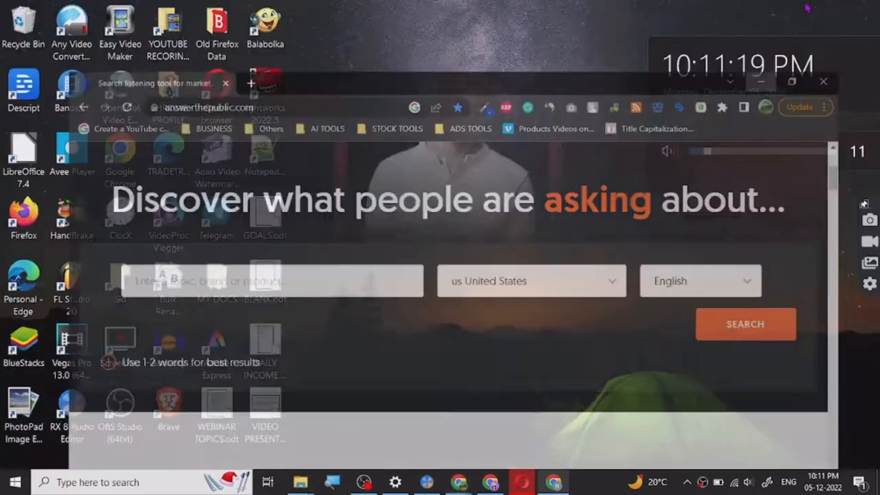
left_click(823, 81)
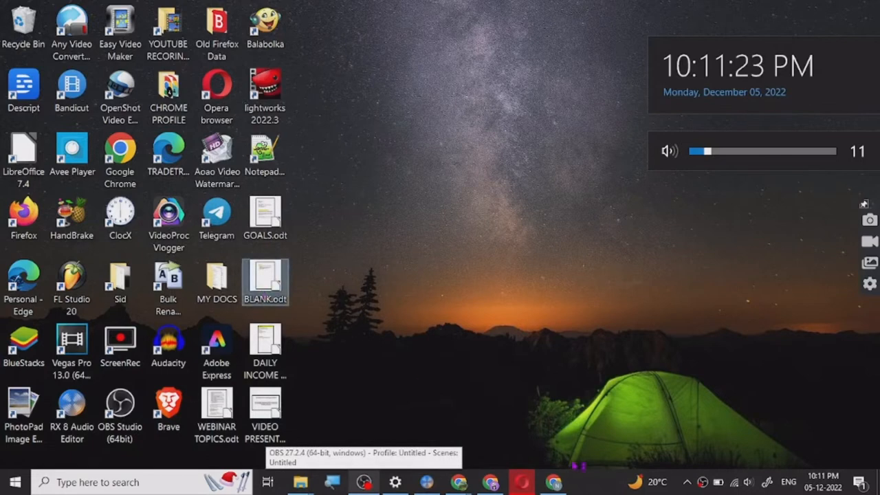
mouse_move(473, 390)
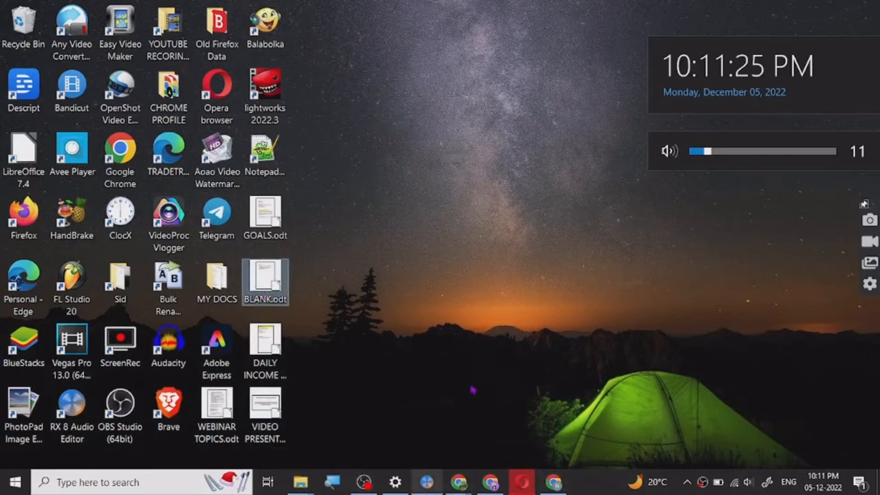
double_click(265, 281)
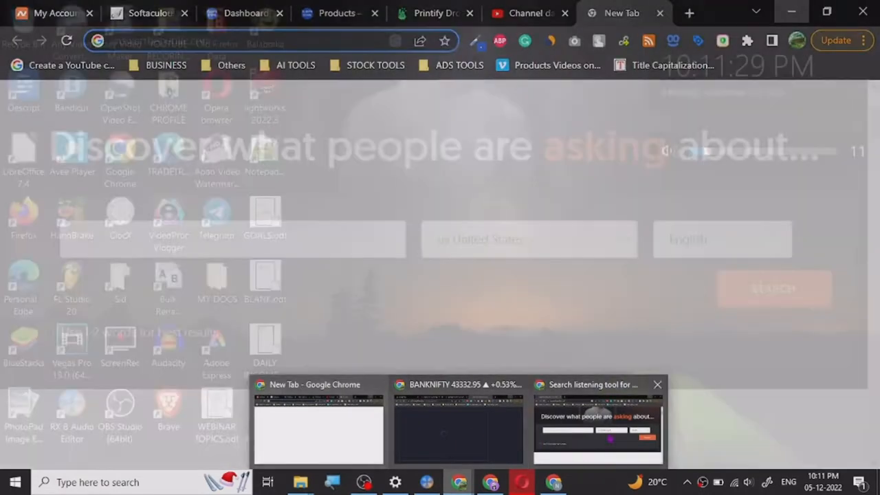
left_click(598, 423)
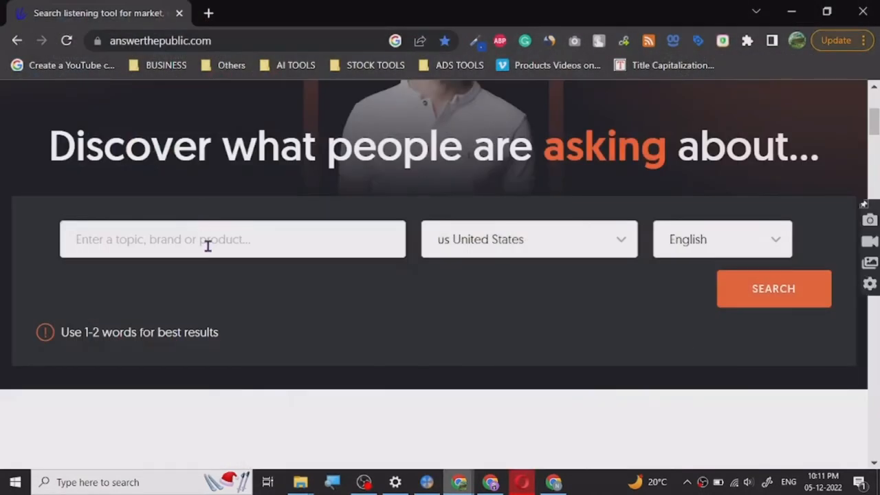
Enter CARS as the topic, confirm United States, and run the search.
type("CARS")
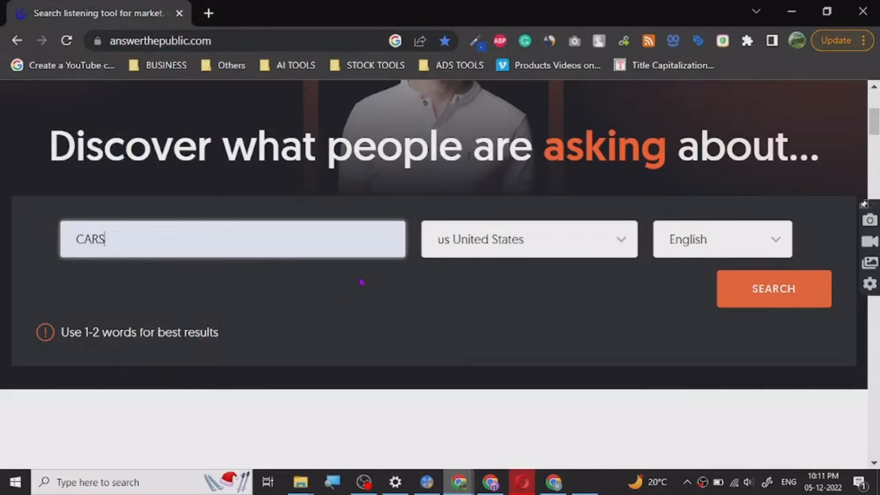
left_click(528, 238)
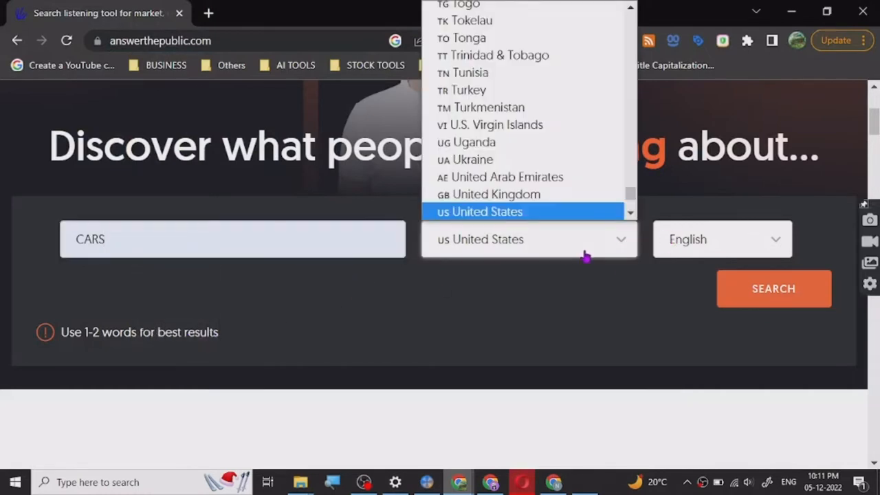
mouse_move(536, 117)
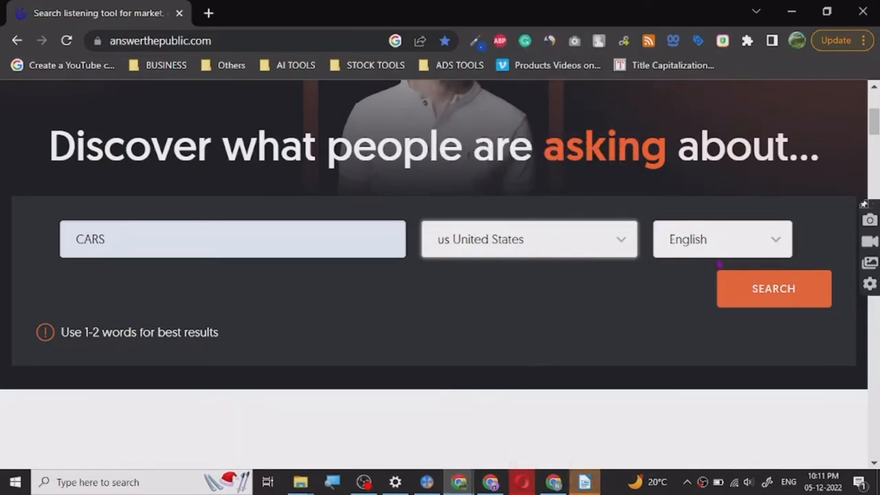
mouse_move(680, 288)
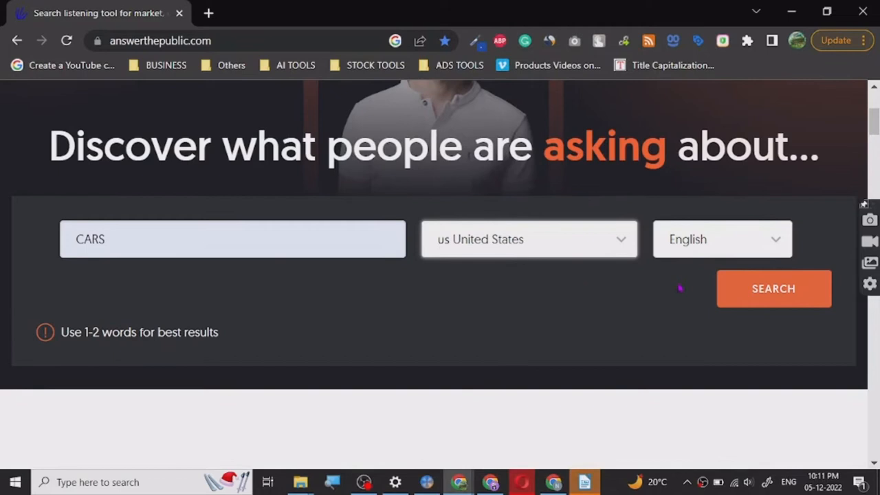
mouse_move(813, 270)
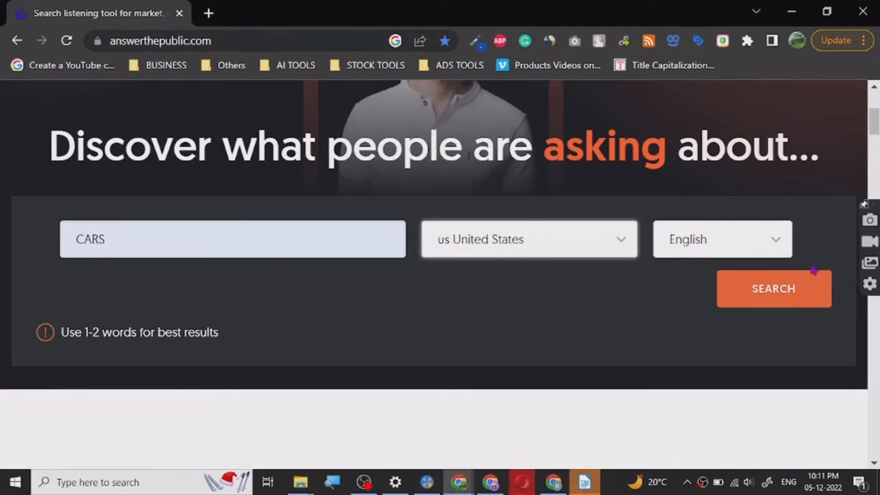
left_click(774, 288)
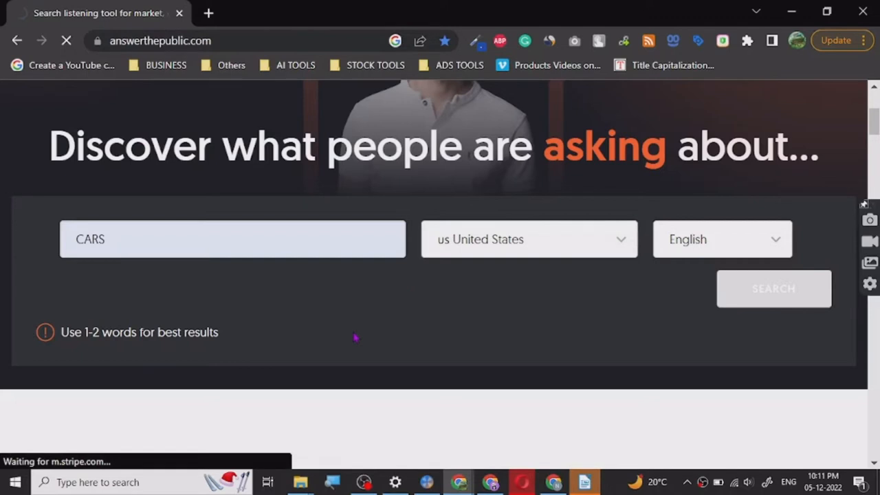
Scroll the cars Questions wheel, inspecting the most-searched 'why' and 'what' spokes.
left_click(773, 288)
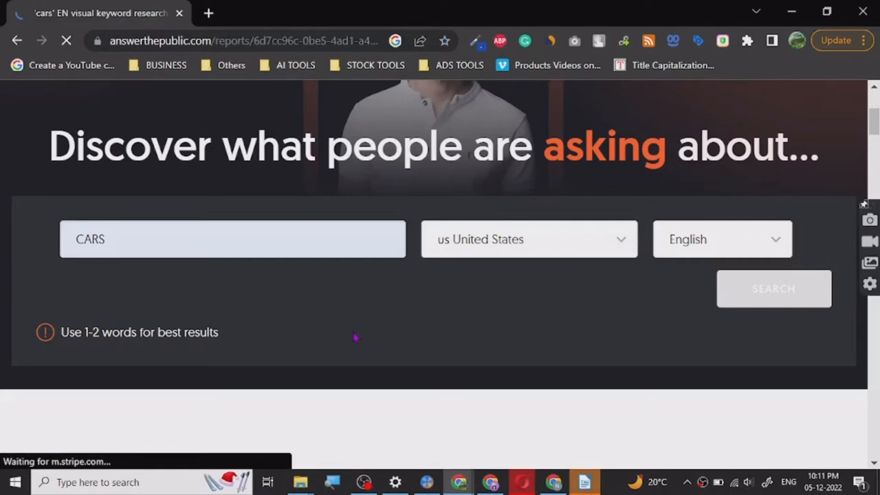
scroll("down", 3)
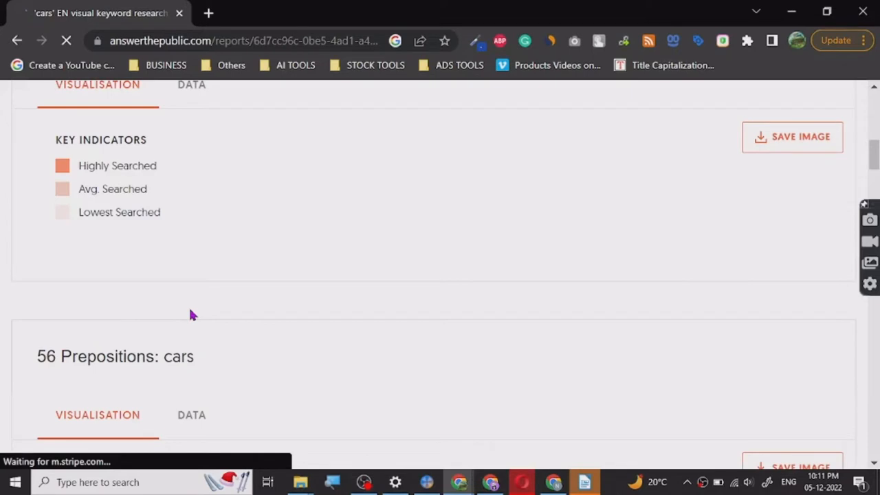
scroll("down", 3)
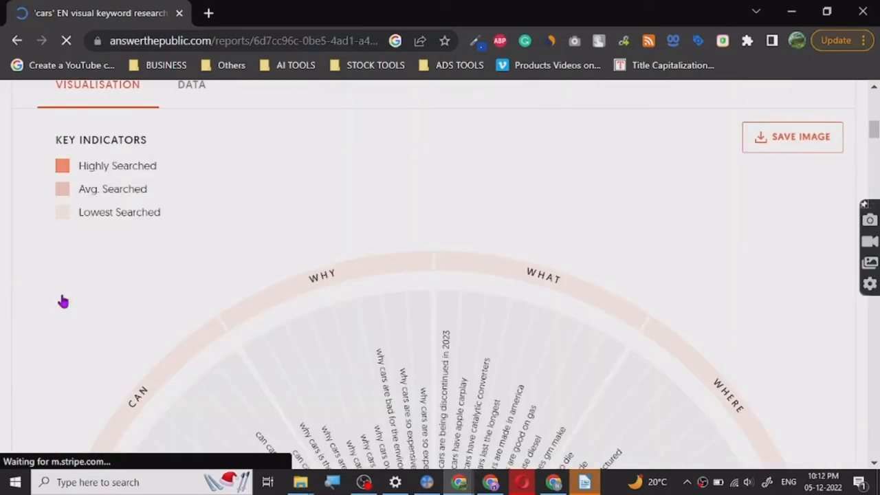
scroll("up", 3)
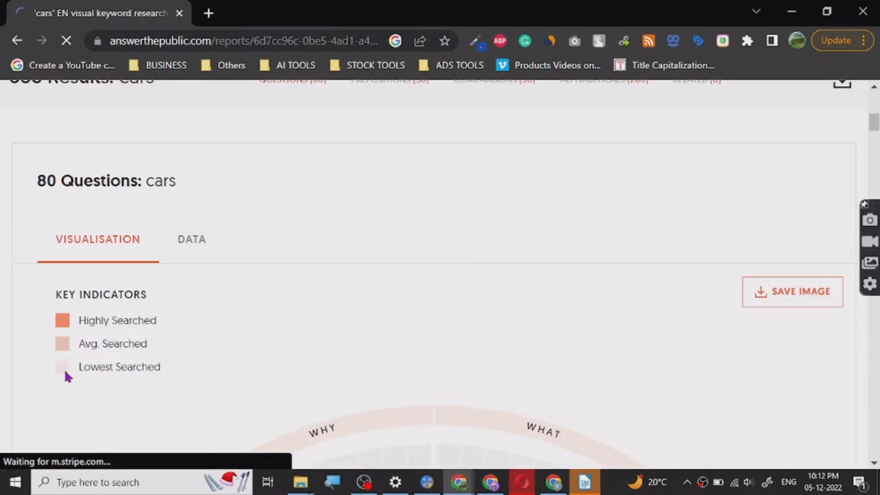
scroll("down", 3)
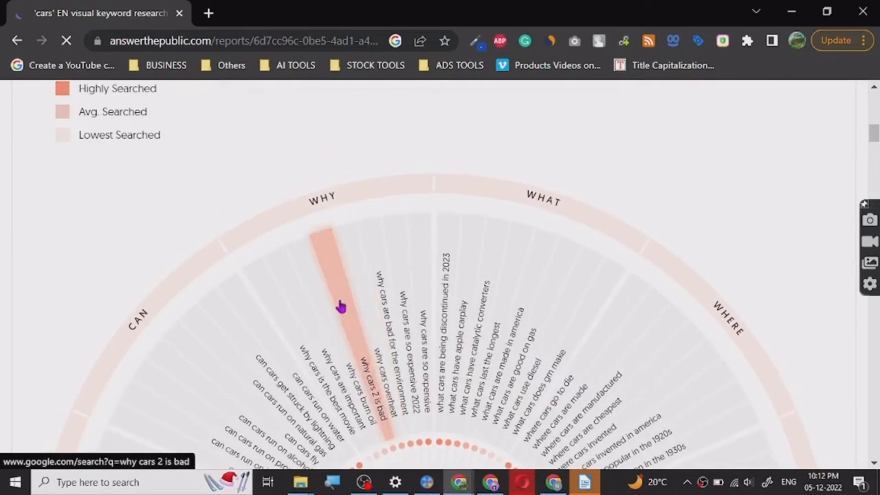
scroll("up", 3)
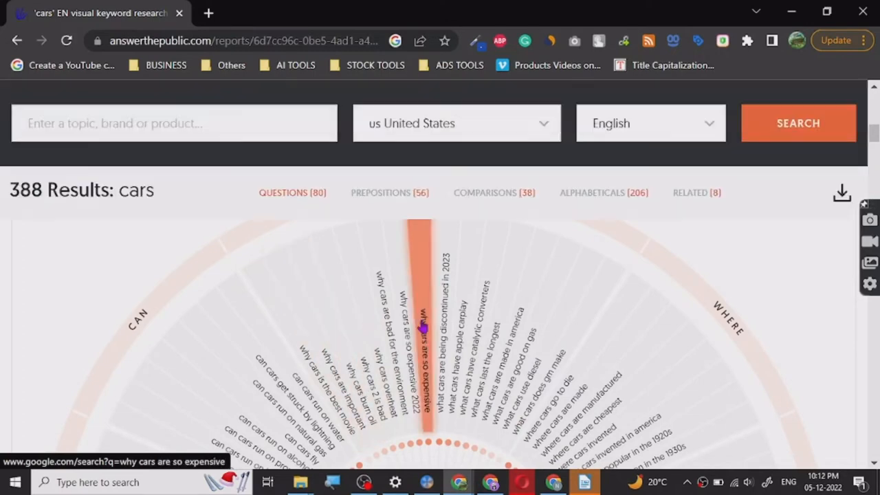
mouse_move(413, 331)
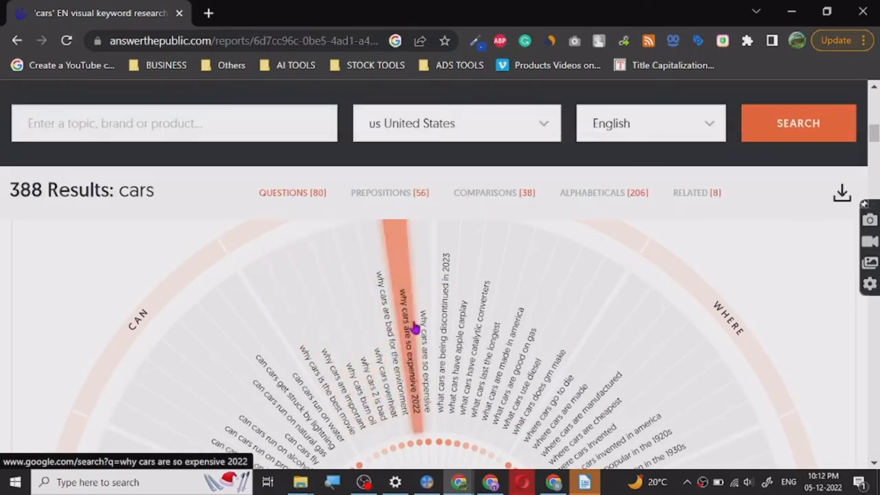
scroll("up", 3)
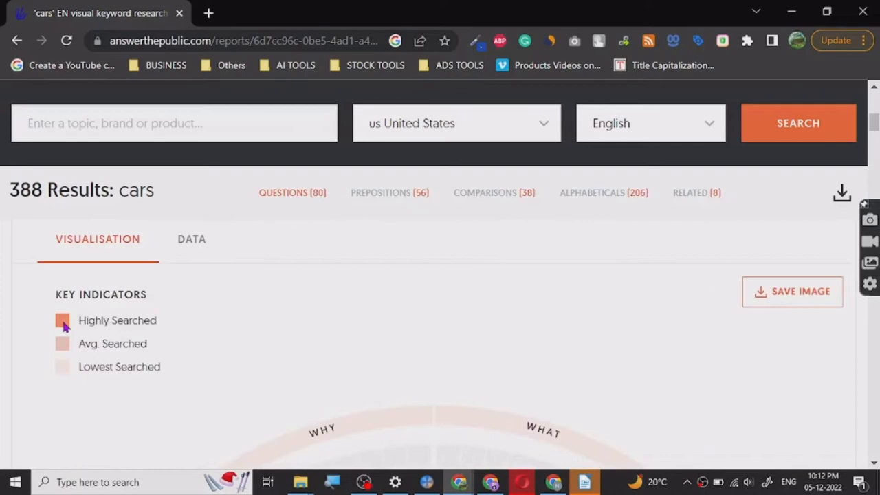
mouse_move(241, 398)
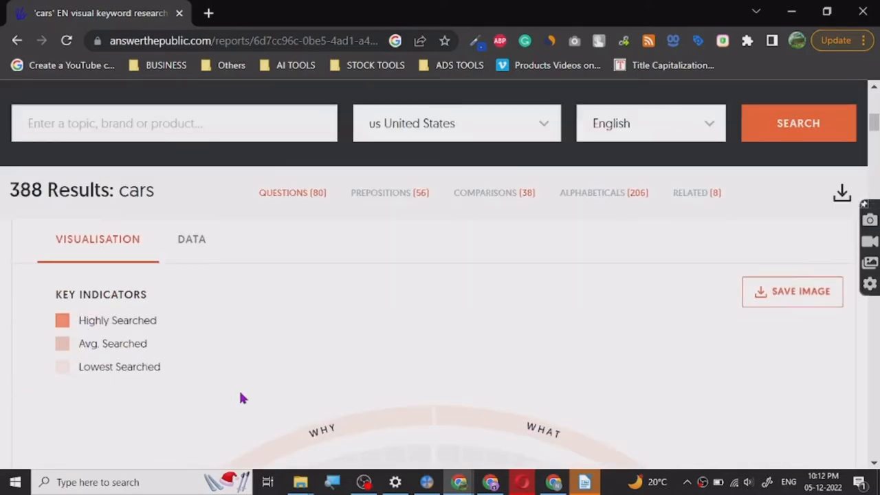
mouse_move(792, 286)
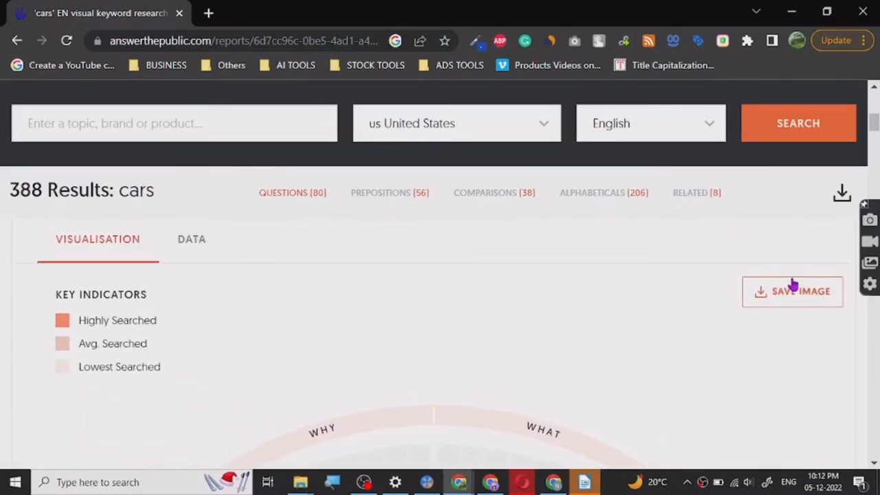
mouse_move(543, 289)
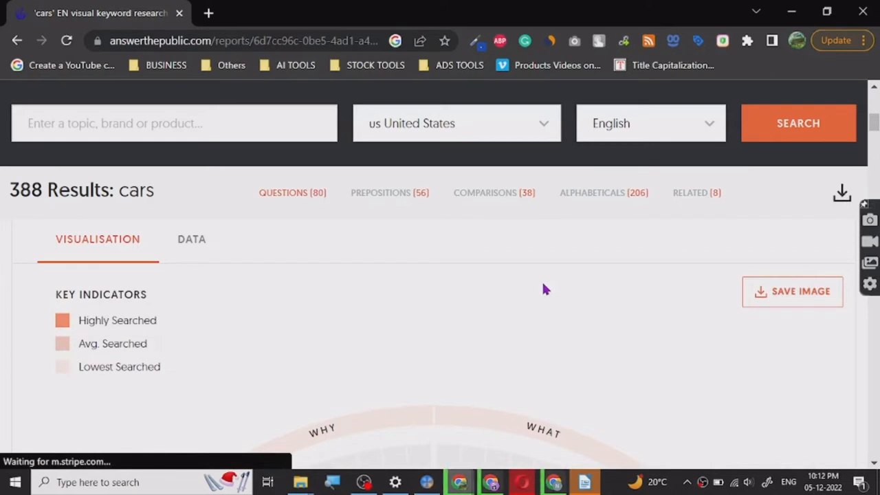
Open the downloaded cars CSV and accept the Text Import settings in Calc.
left_click(842, 192)
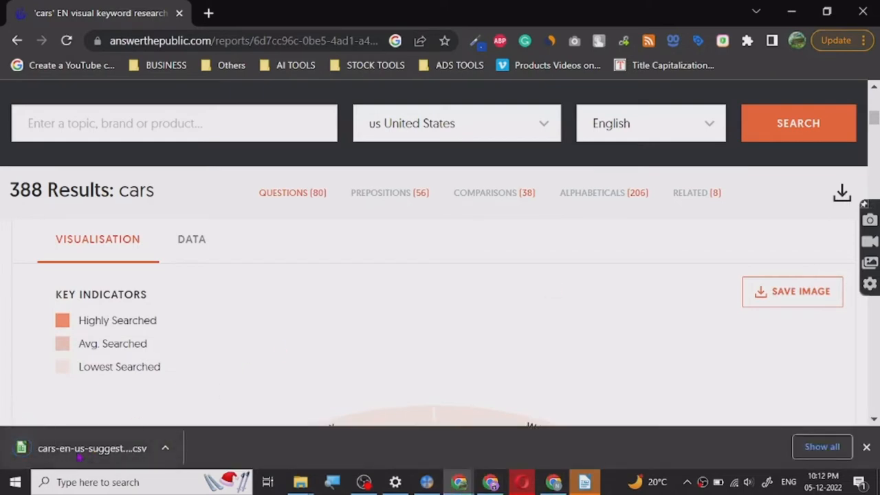
mouse_move(92, 448)
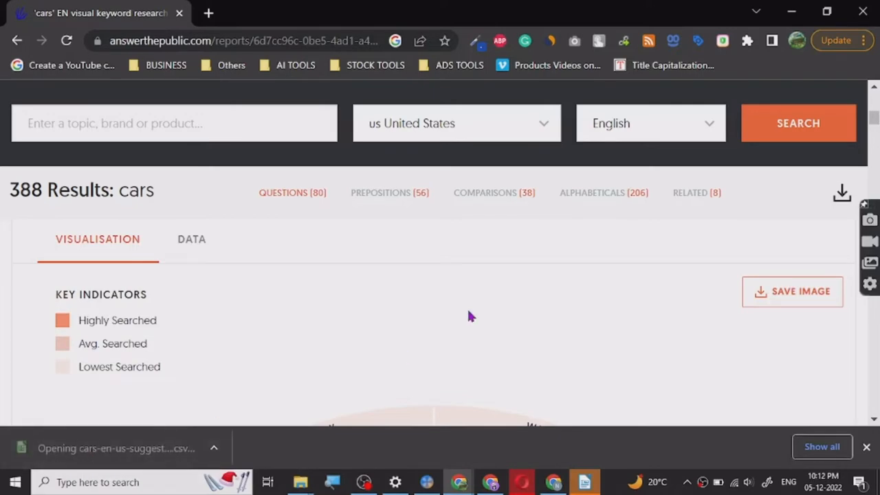
left_click(115, 448)
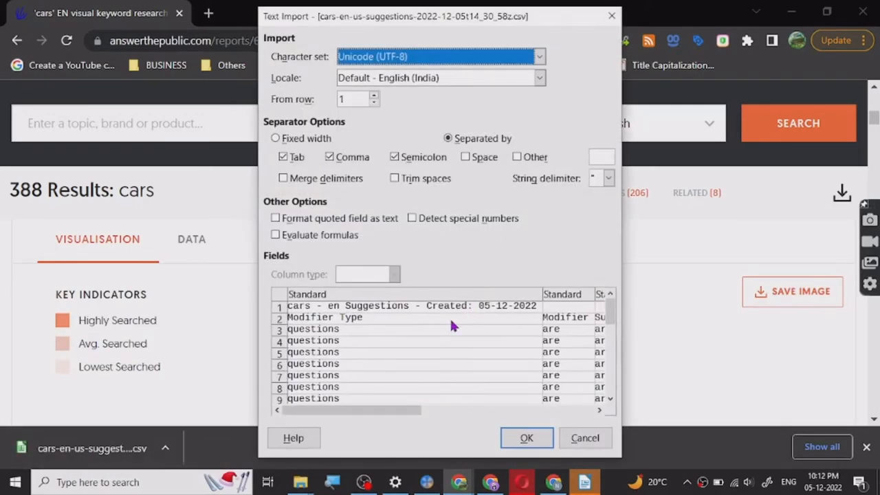
mouse_move(527, 438)
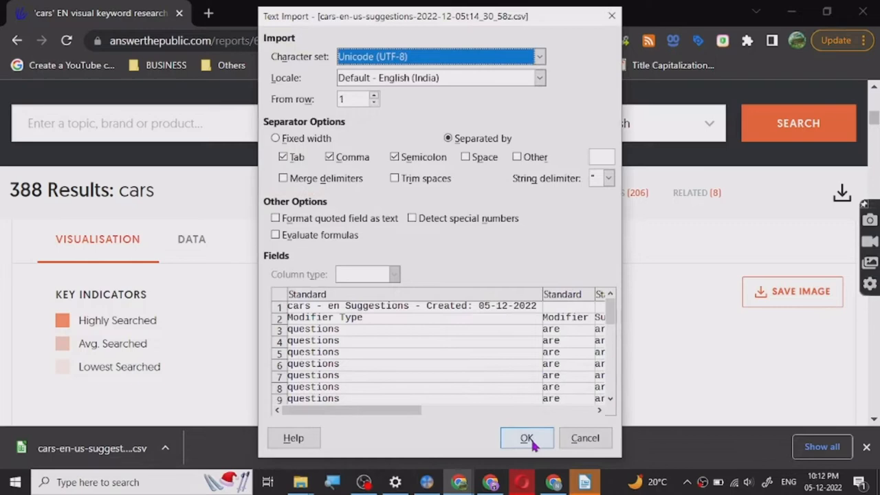
left_click(527, 438)
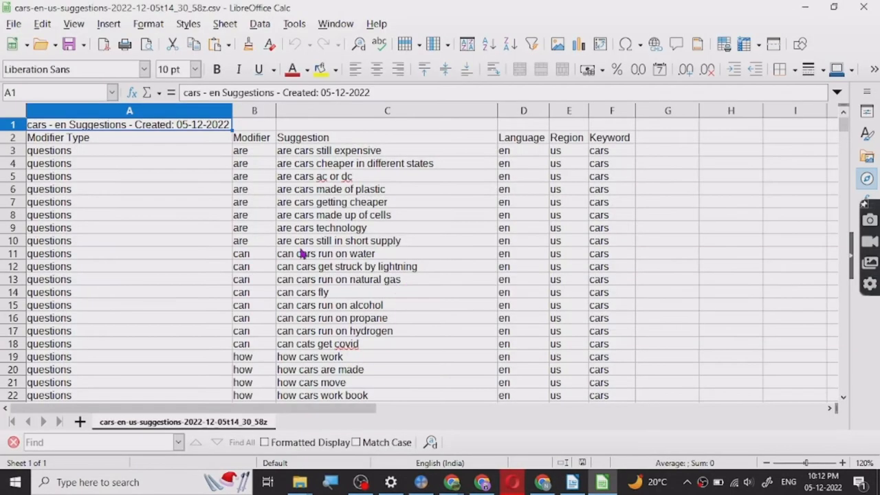
mouse_move(296, 206)
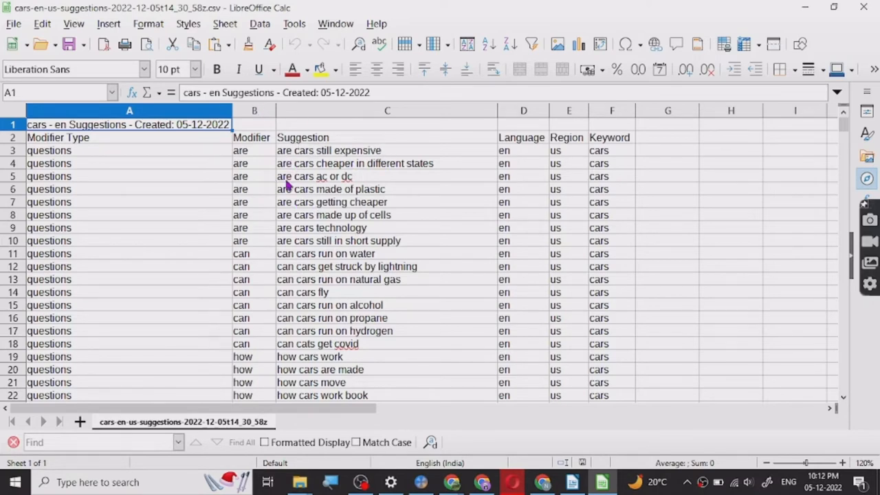
Scroll the cars spreadsheet from questions through comparisons down to alphabeticals.
scroll("down", 3)
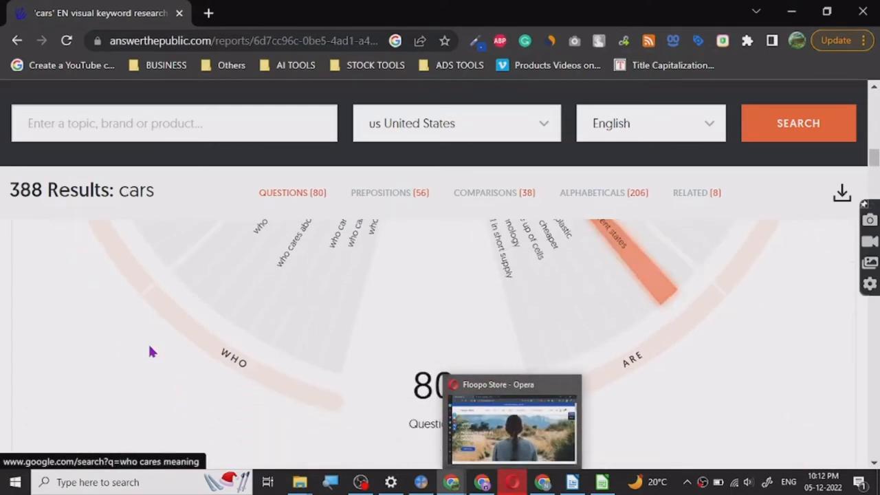
scroll("up", 3)
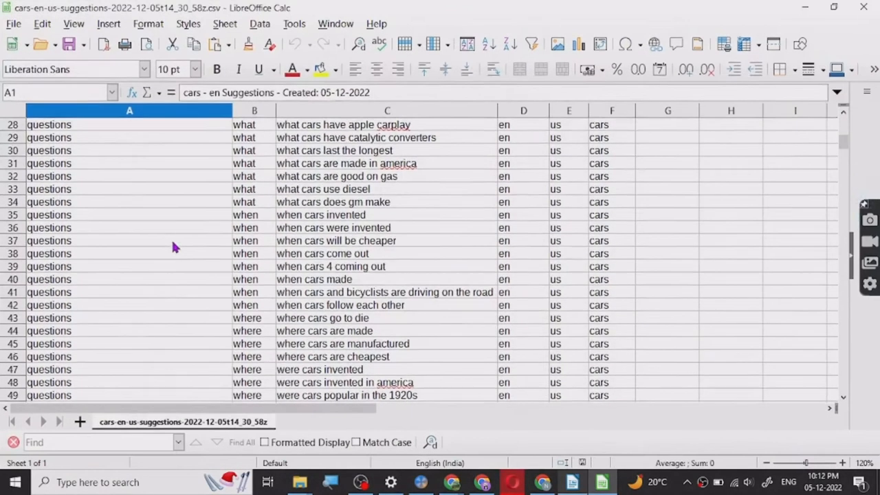
scroll("down", 3)
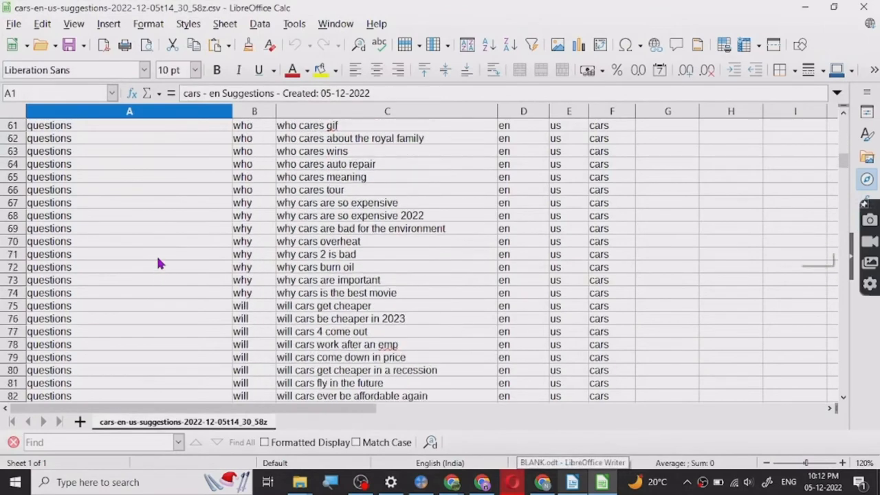
scroll("down", 3)
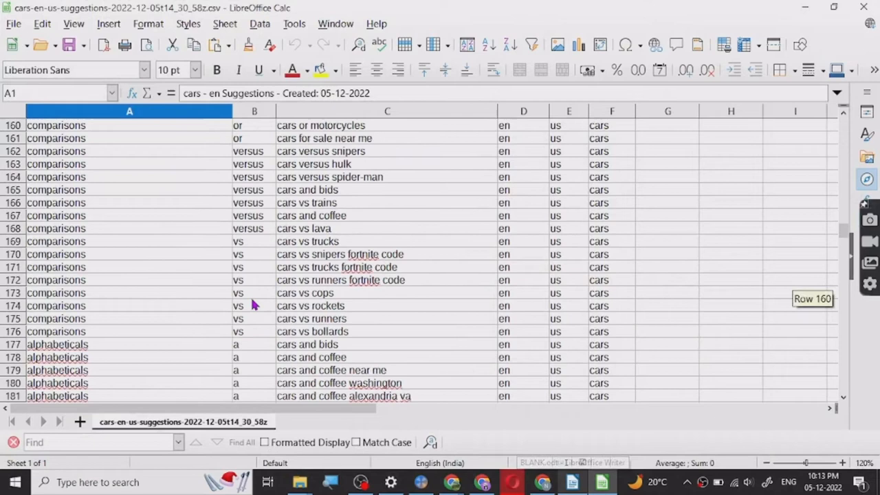
scroll("down", 3)
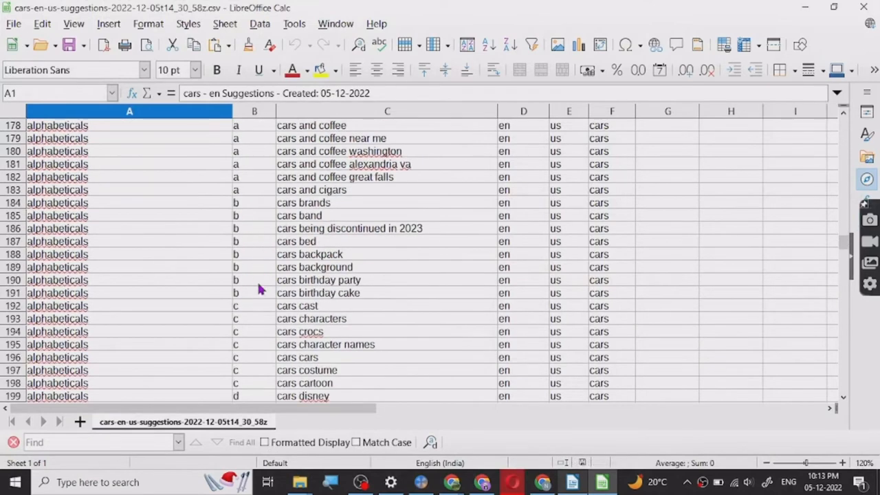
scroll("down", 3)
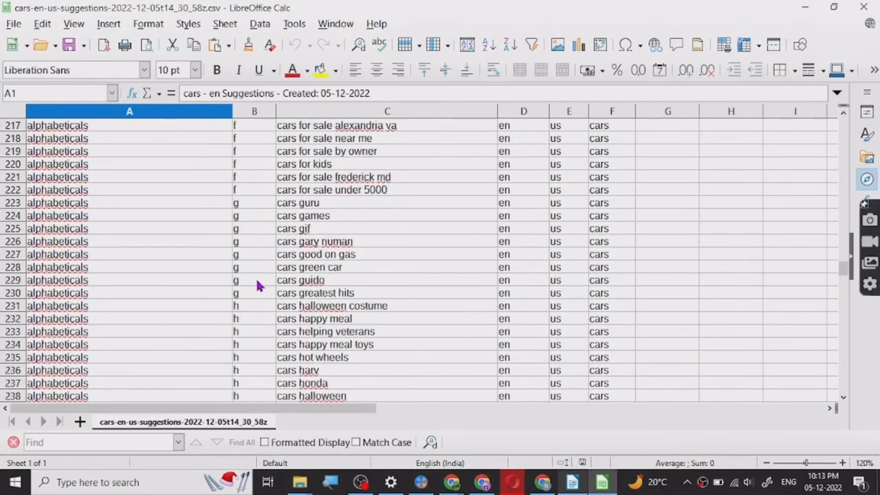
scroll("down", 3)
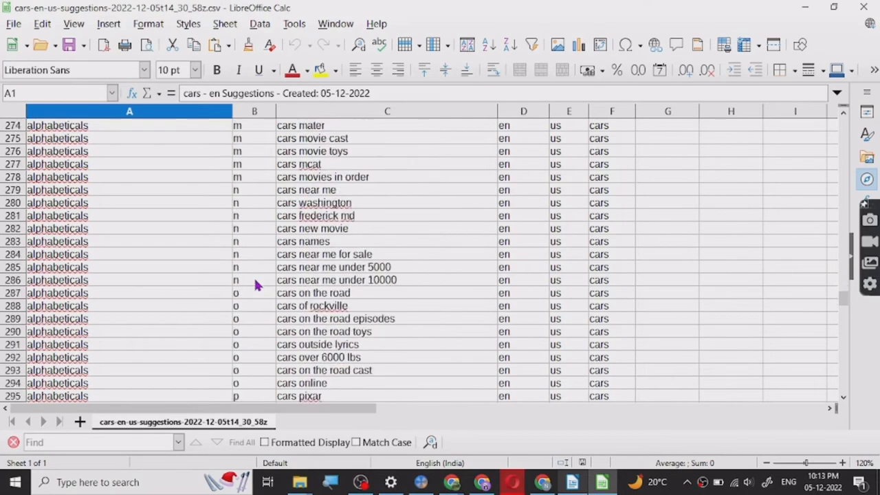
scroll("down", 3)
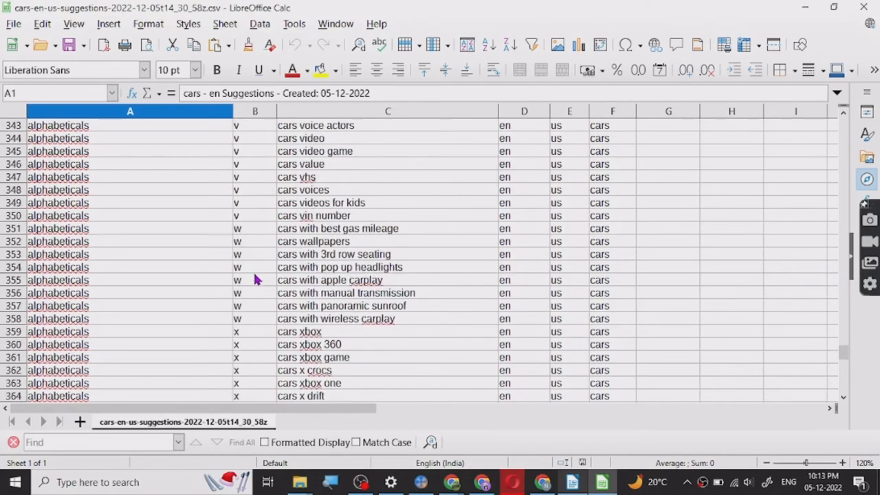
scroll("down", 3)
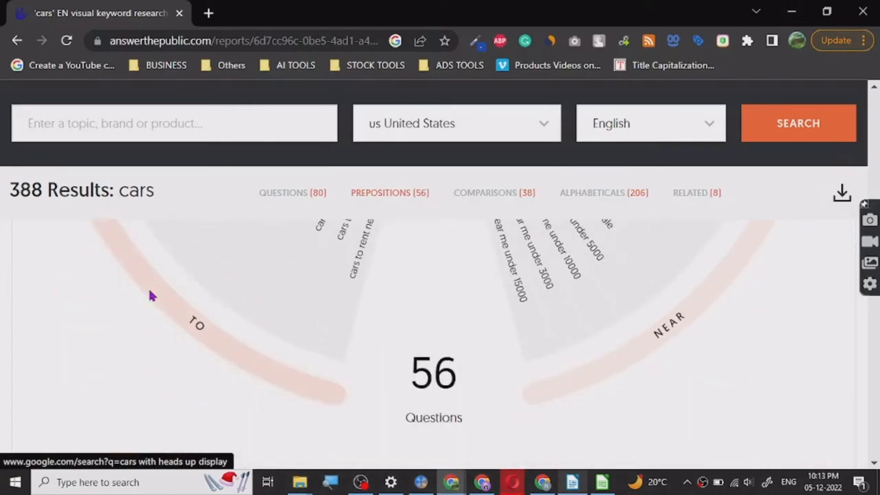
Scroll the cars report through Prepositions, Comparisons, Alphabeticals and Related sections.
left_click(494, 193)
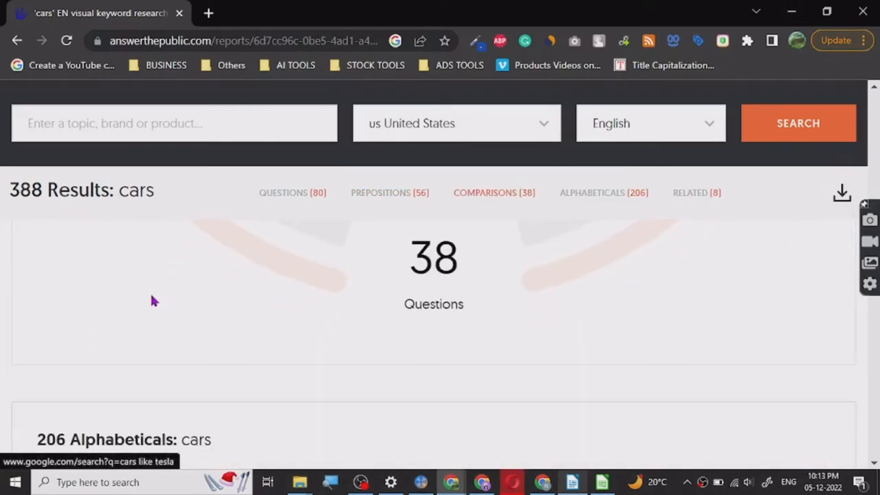
scroll("down", 3)
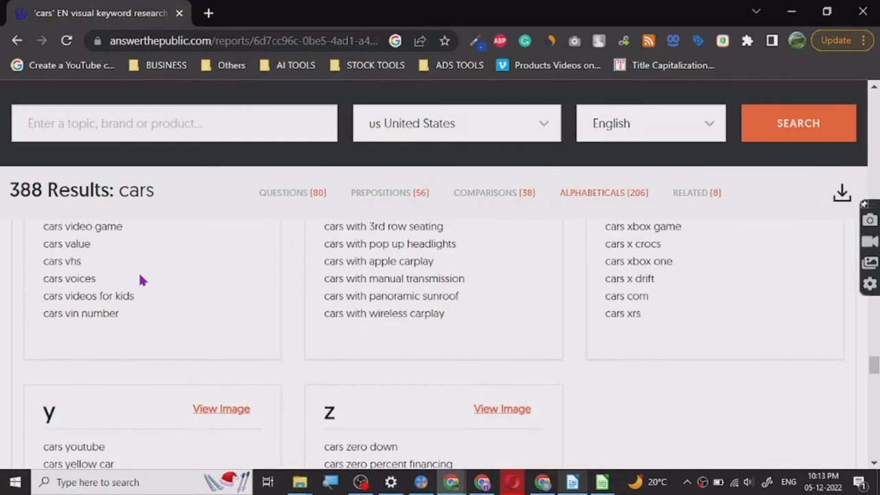
left_click(696, 193)
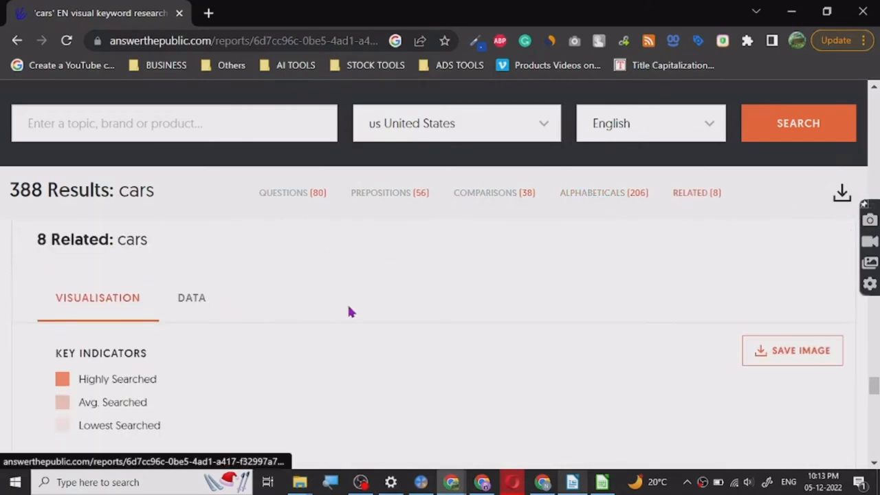
scroll("down", 3)
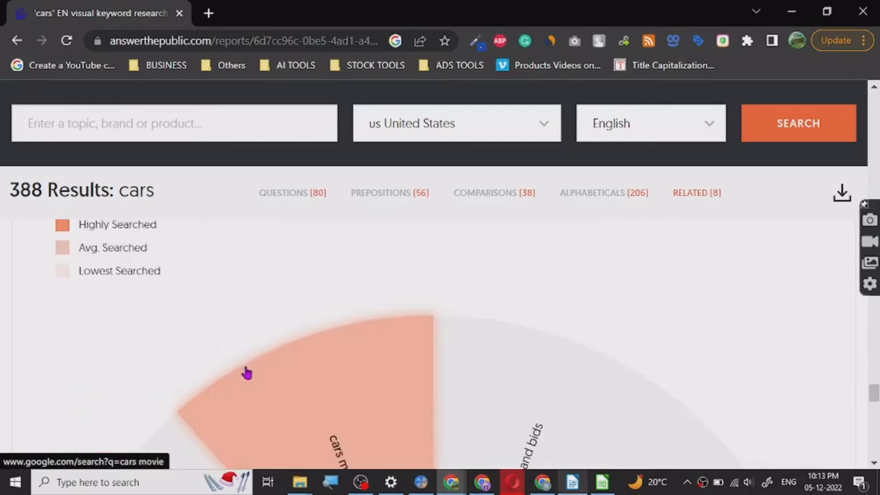
scroll("down", 3)
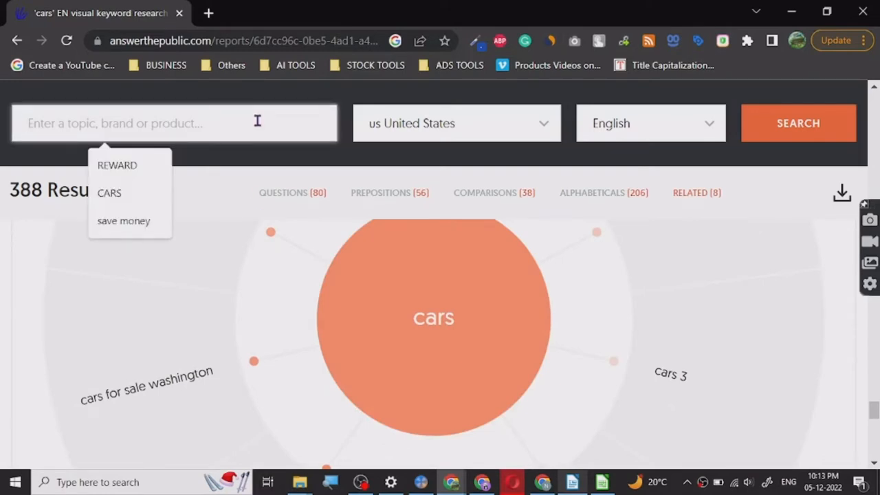
Enter 'Teach' as the new topic and submit the search.
type("T")
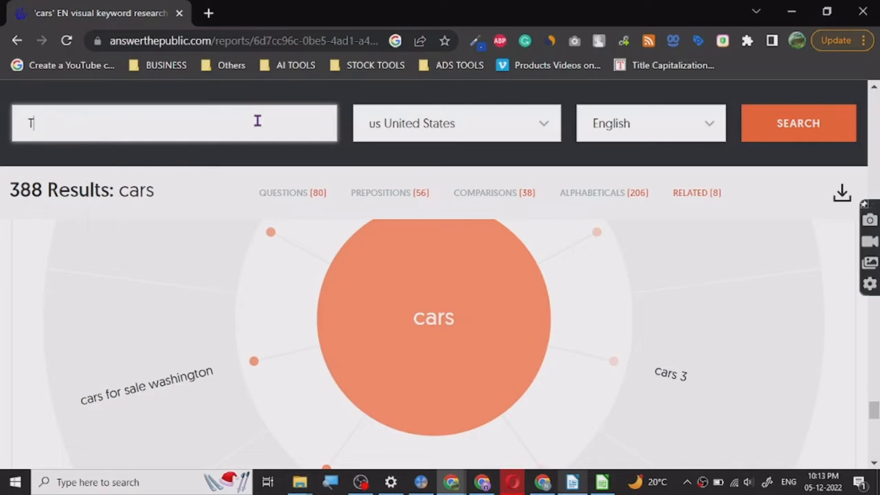
type("each")
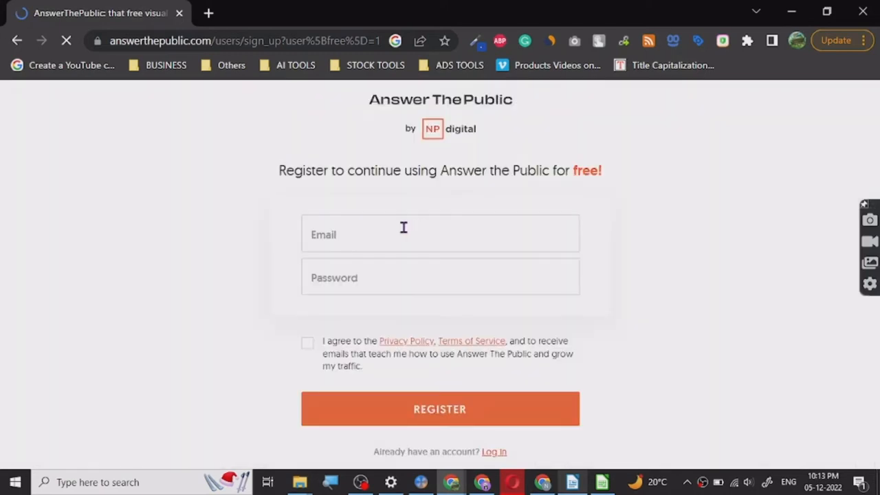
left_click(440, 234)
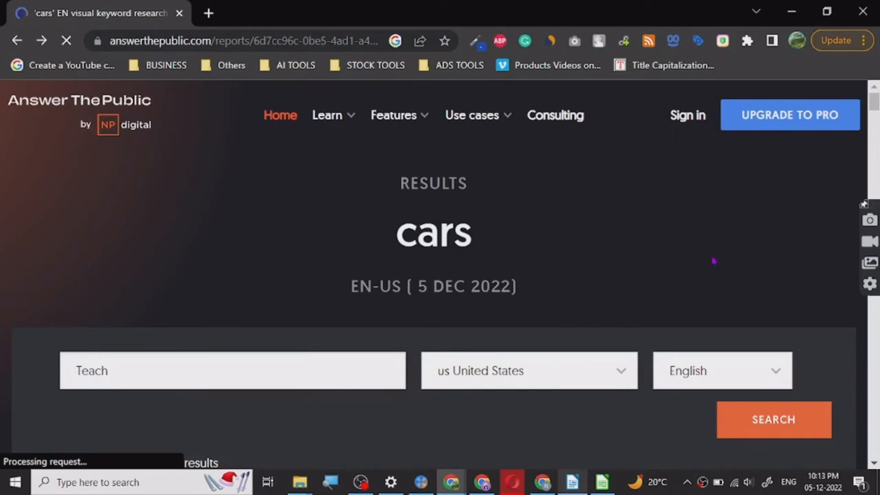
mouse_move(328, 305)
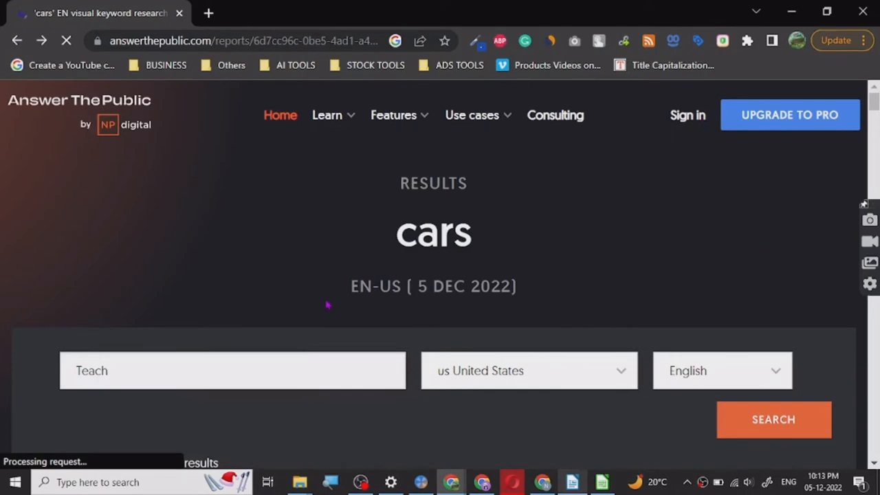
mouse_move(366, 453)
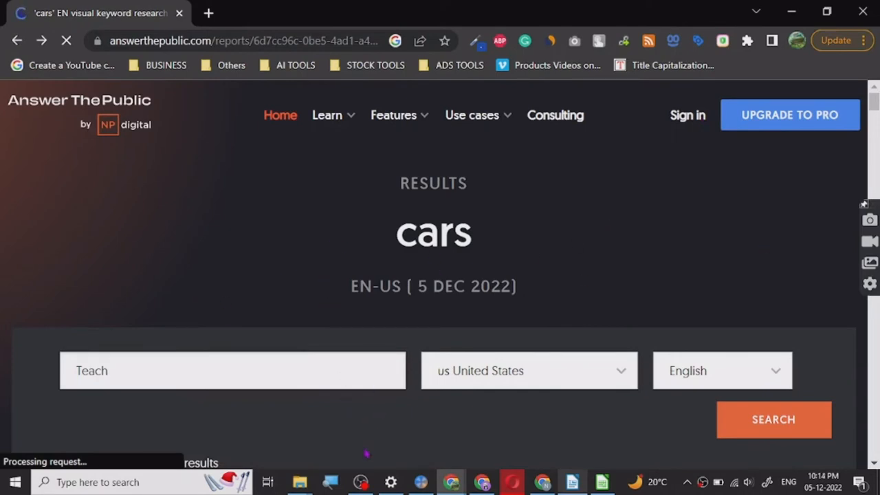
mouse_move(347, 294)
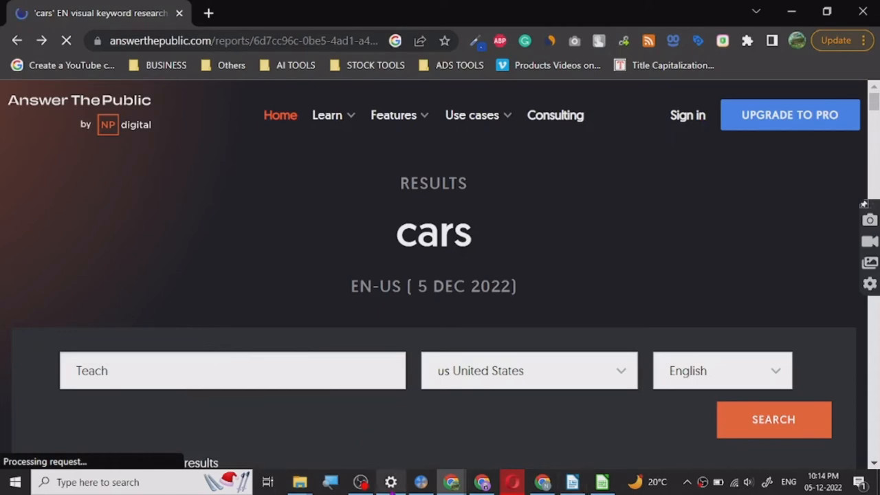
Submit the 'teach' search with United States and English selected.
left_click(361, 482)
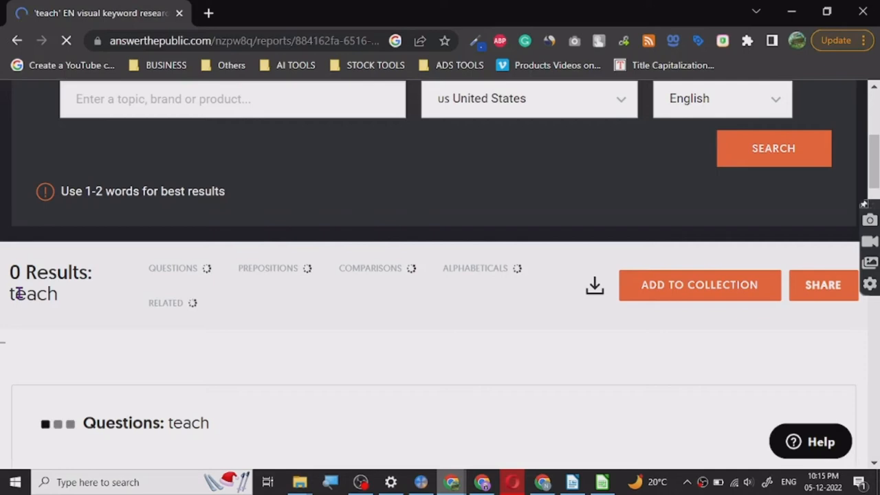
Scroll the teach report until it finishes loading 388 results and 80 questions.
scroll("down", 3)
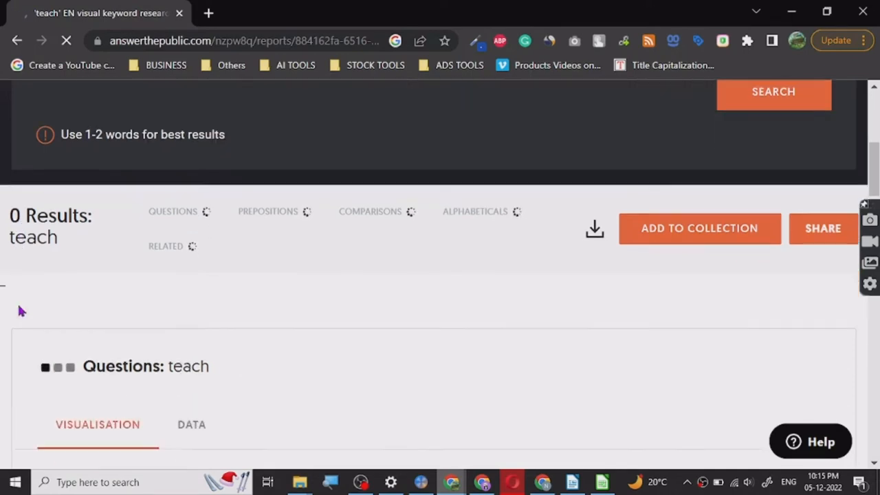
scroll("down", 3)
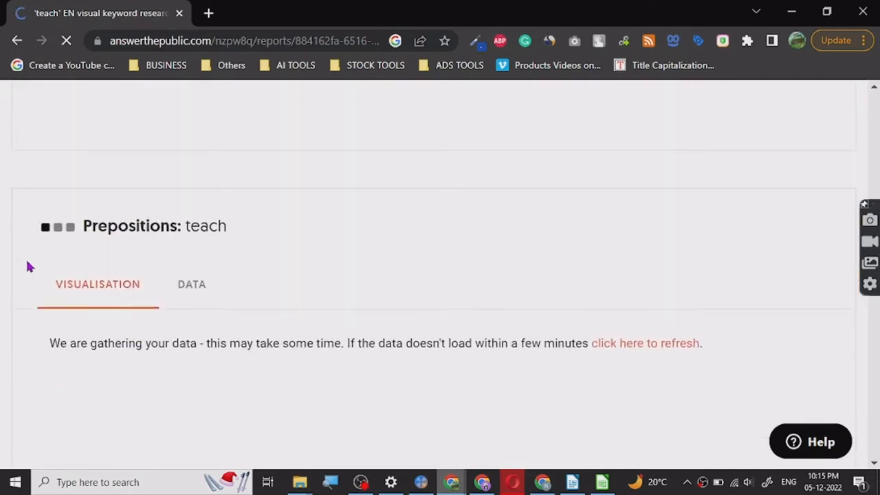
scroll("up", 3)
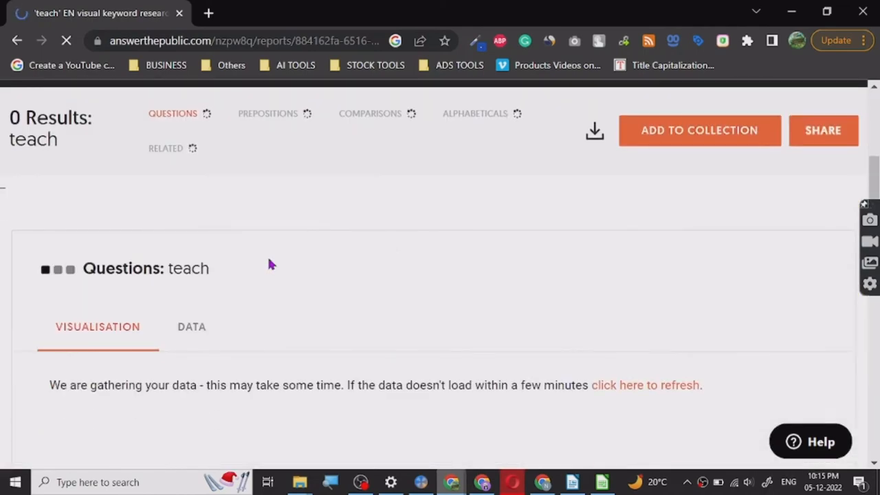
mouse_move(412, 179)
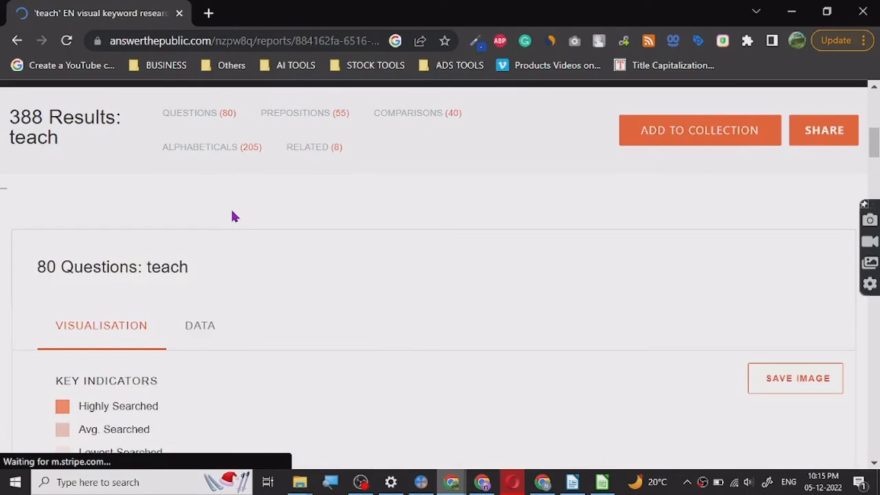
scroll("up", 3)
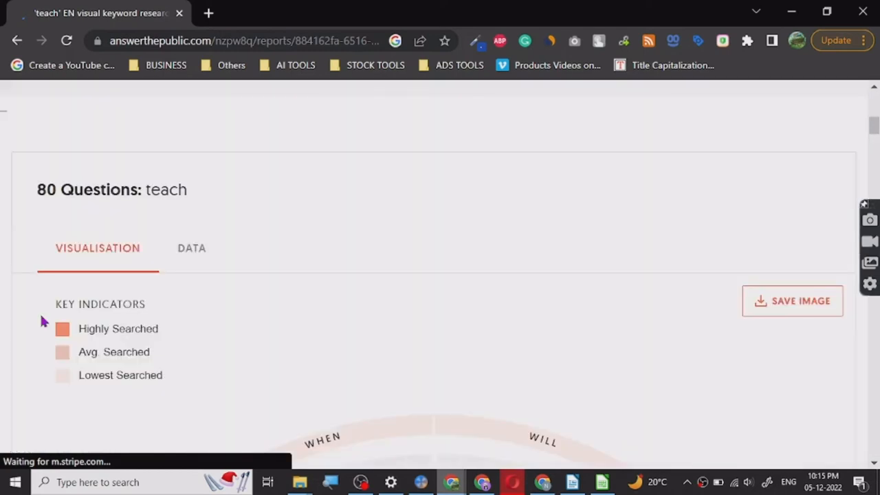
scroll("up", 3)
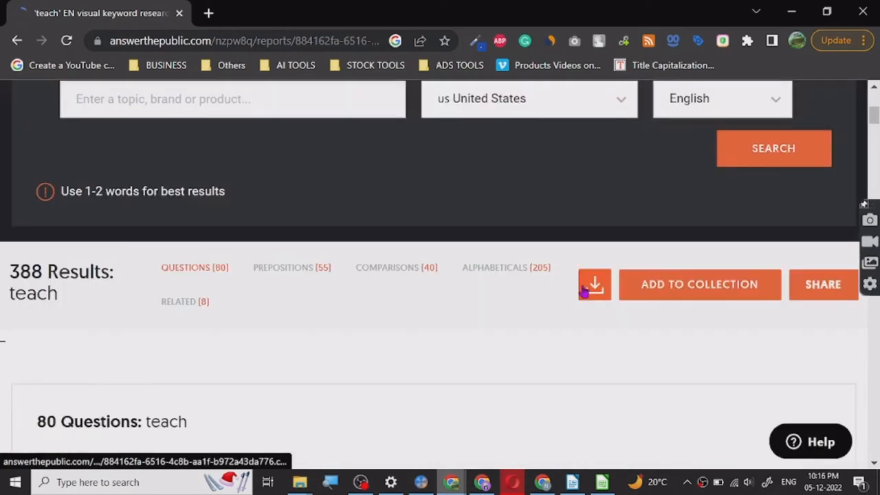
Download the teach results CSV, then scroll through questions, comparisons and alphabeticals.
left_click(595, 284)
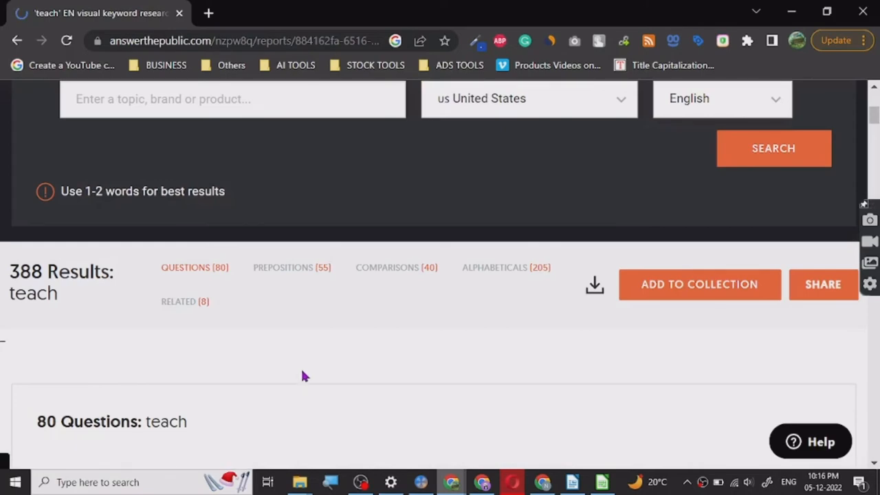
left_click(594, 284)
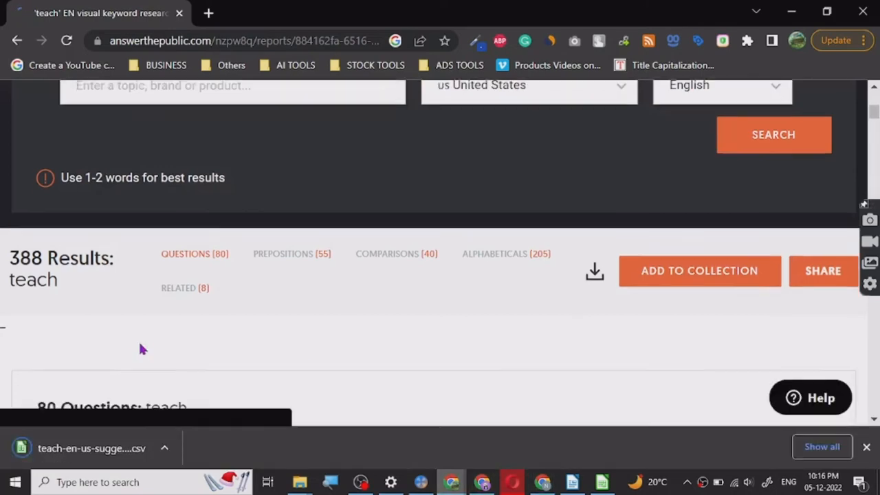
scroll("down", 3)
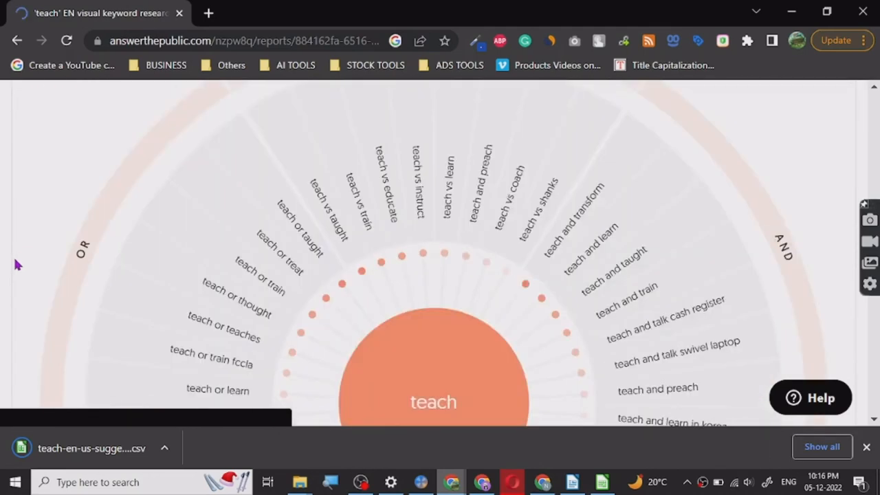
scroll("down", 3)
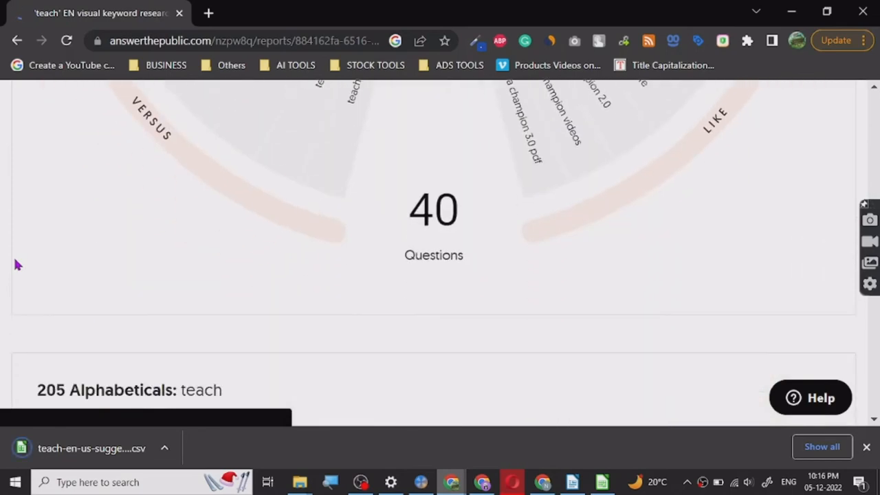
scroll("down", 3)
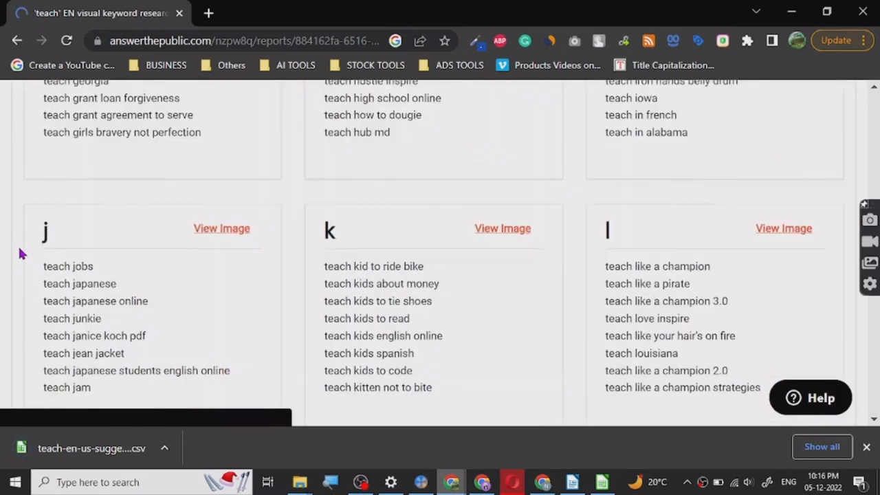
scroll("down", 3)
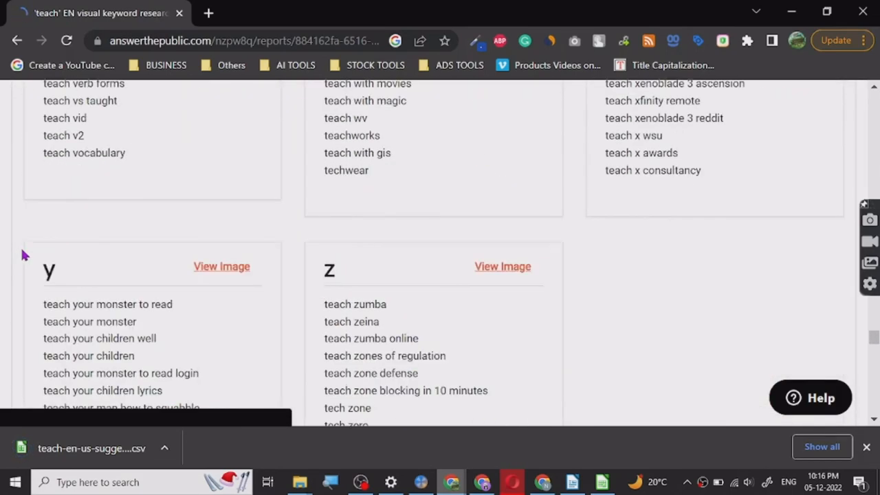
scroll("up", 3)
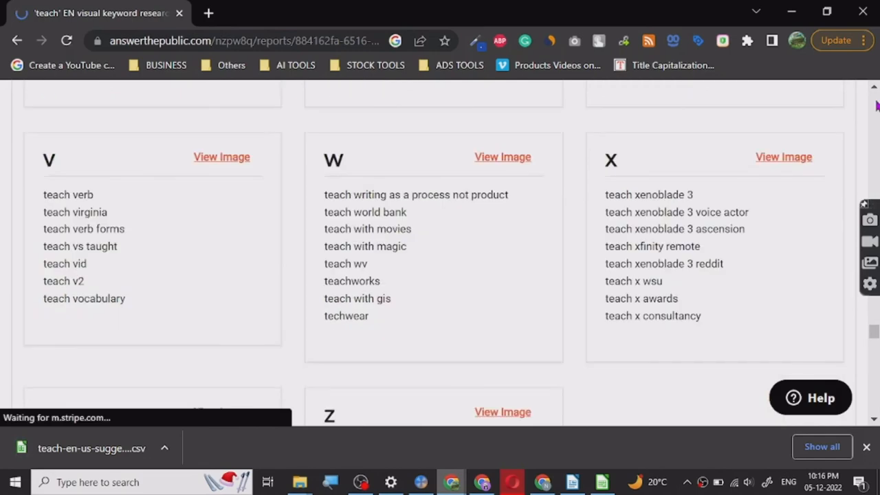
scroll("up", 3)
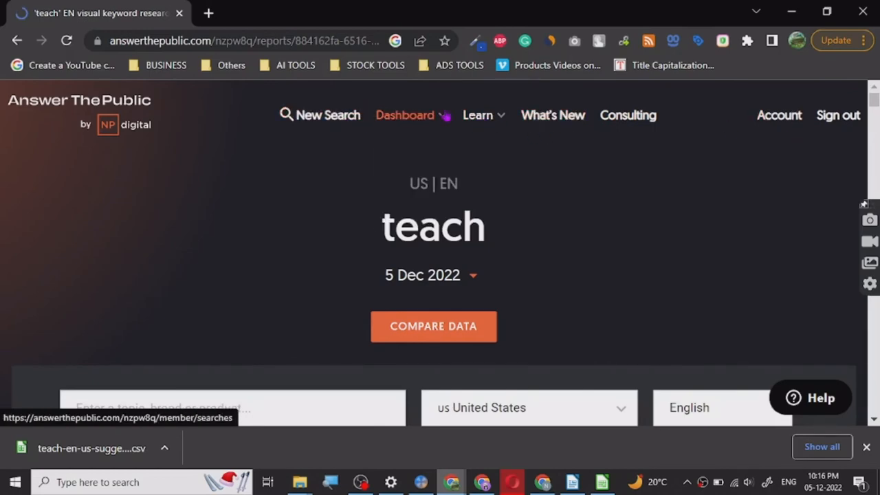
View the free plan in Account settings, then open 'Upgrade my subscription' pricing.
left_click(478, 115)
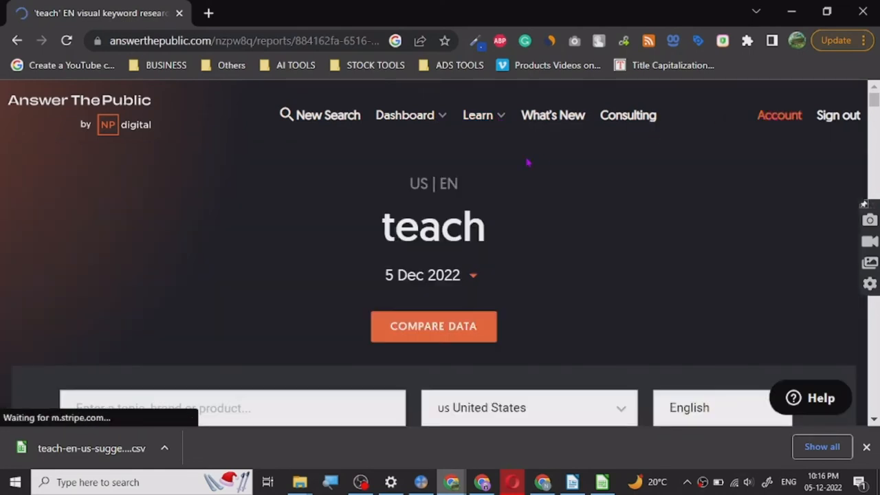
left_click(779, 115)
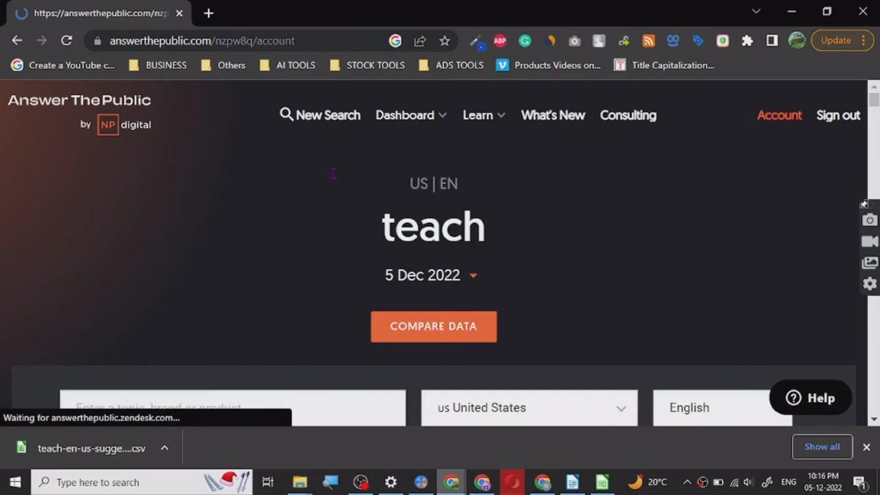
left_click(779, 115)
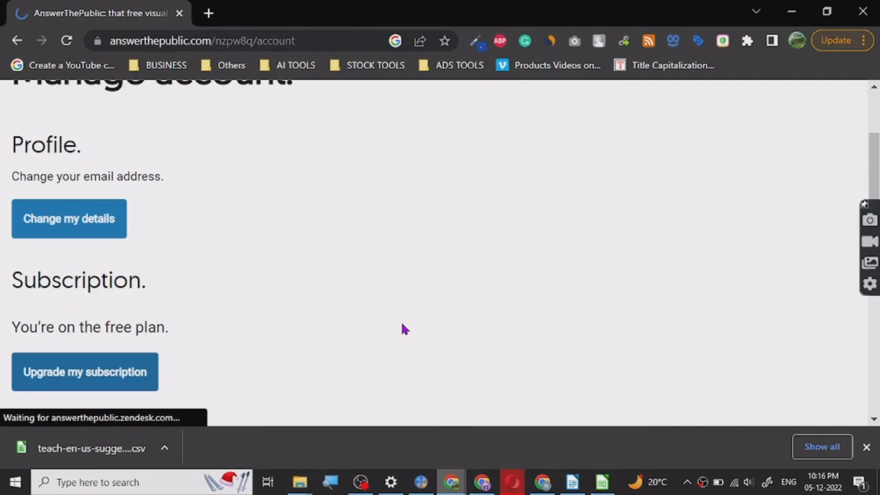
left_click(85, 372)
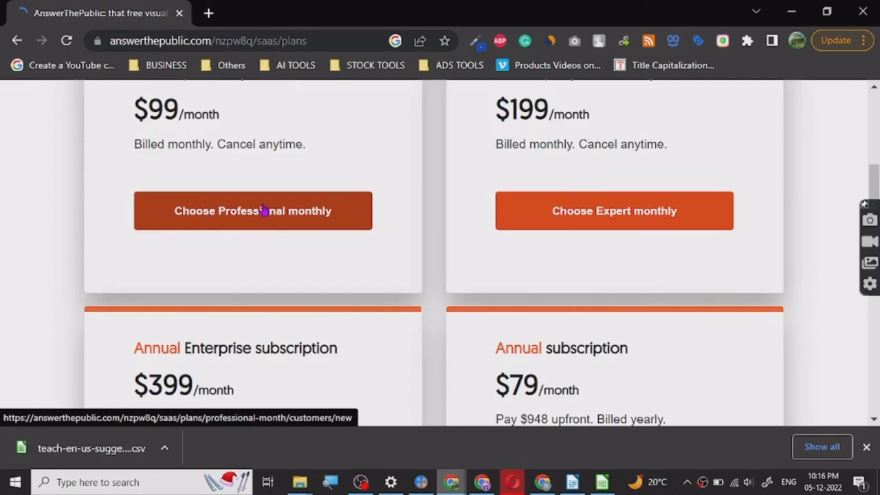
Scroll through the monthly and annual pricing plans on the plans page.
scroll("down", 3)
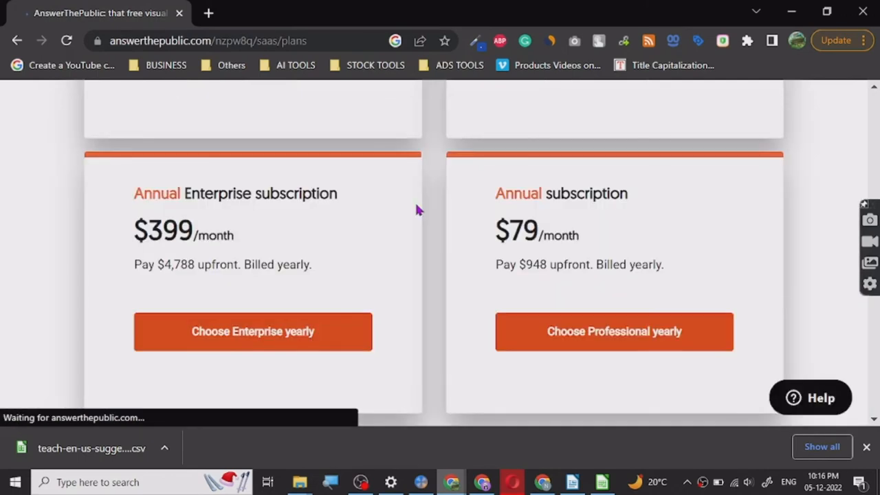
scroll("up", 3)
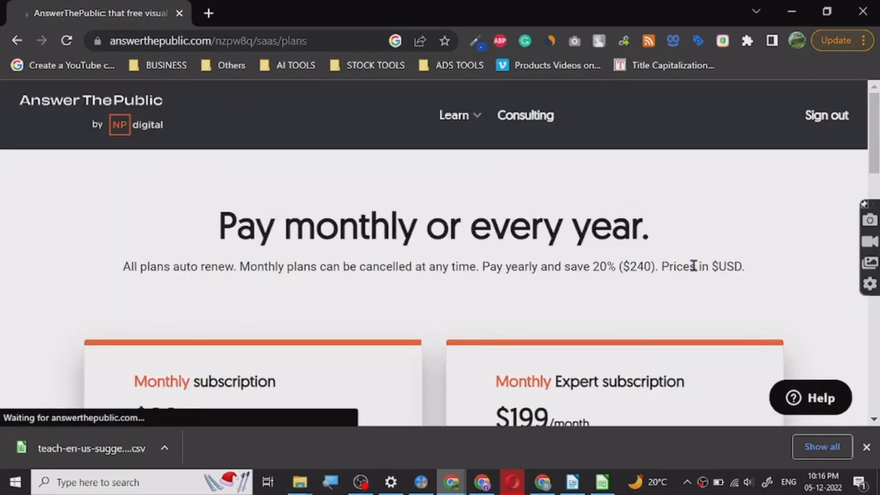
scroll("down", 3)
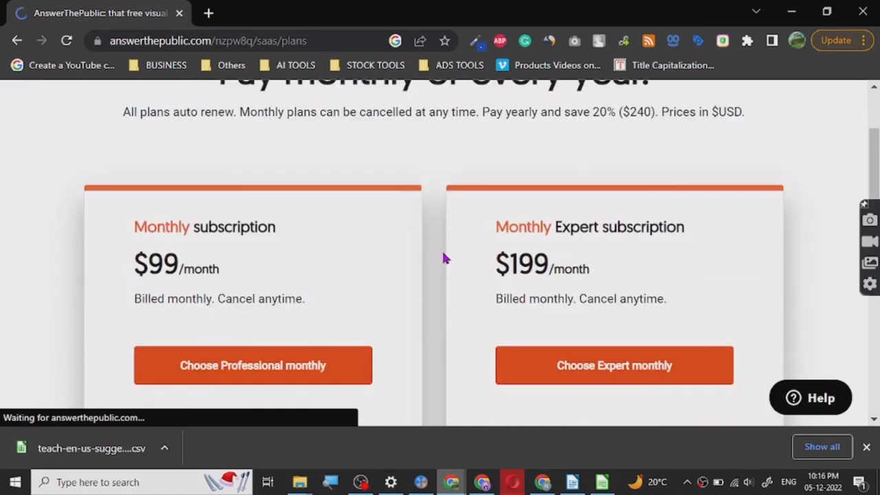
scroll("up", 3)
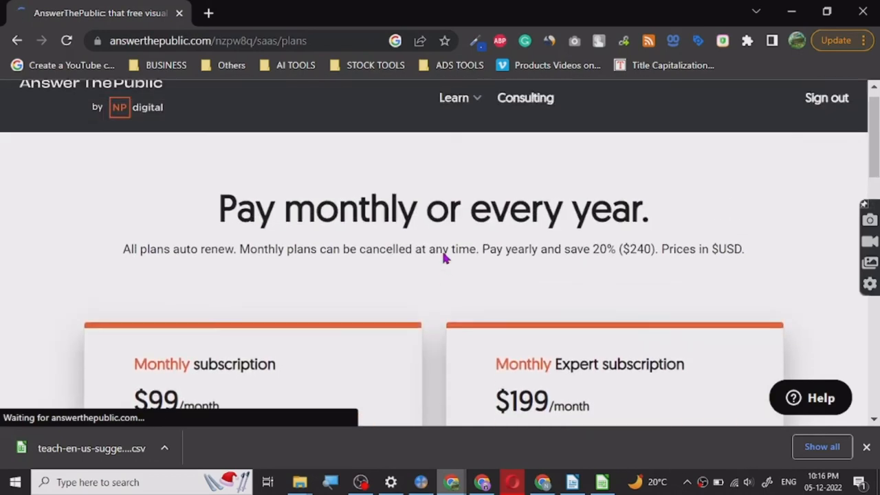
scroll("up", 3)
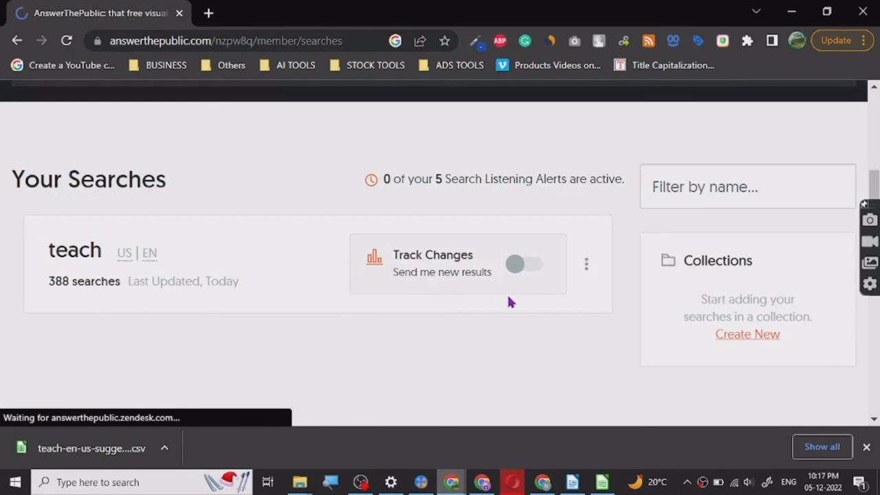
left_click(328, 111)
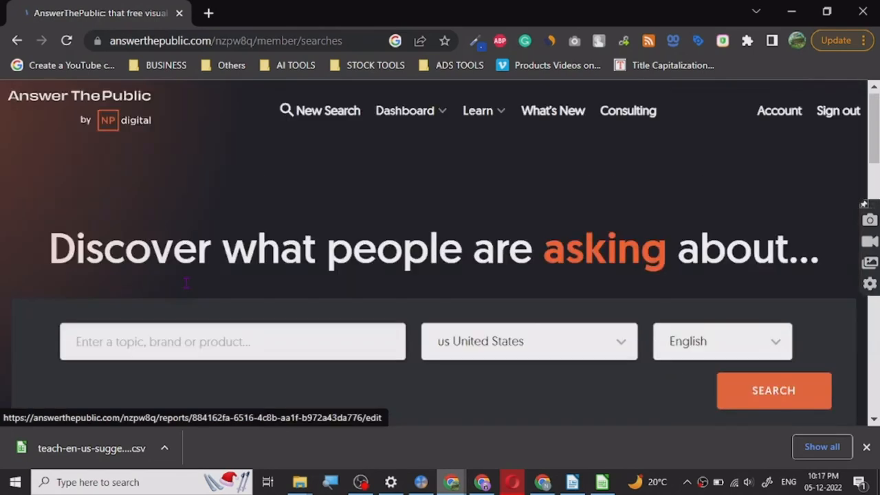
scroll("down", 3)
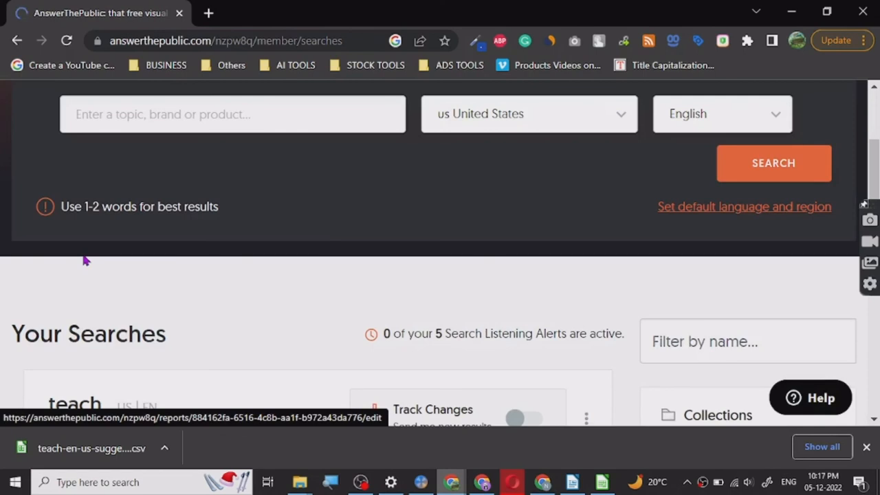
scroll("down", 3)
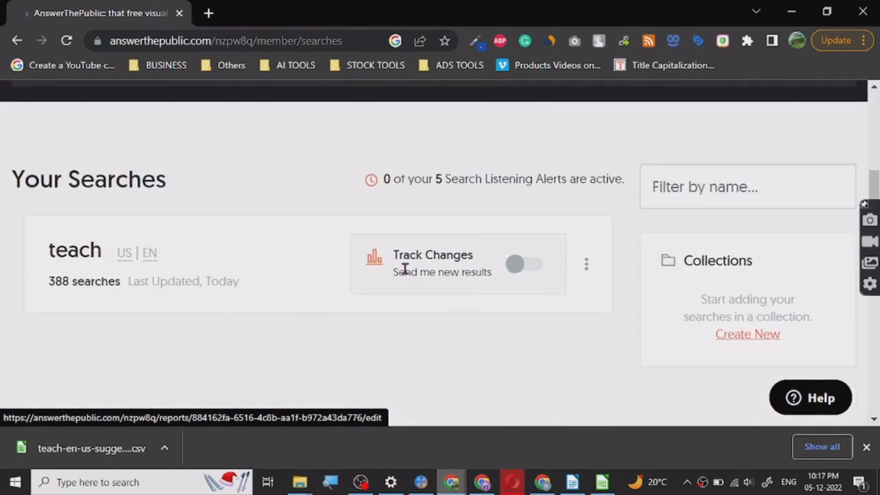